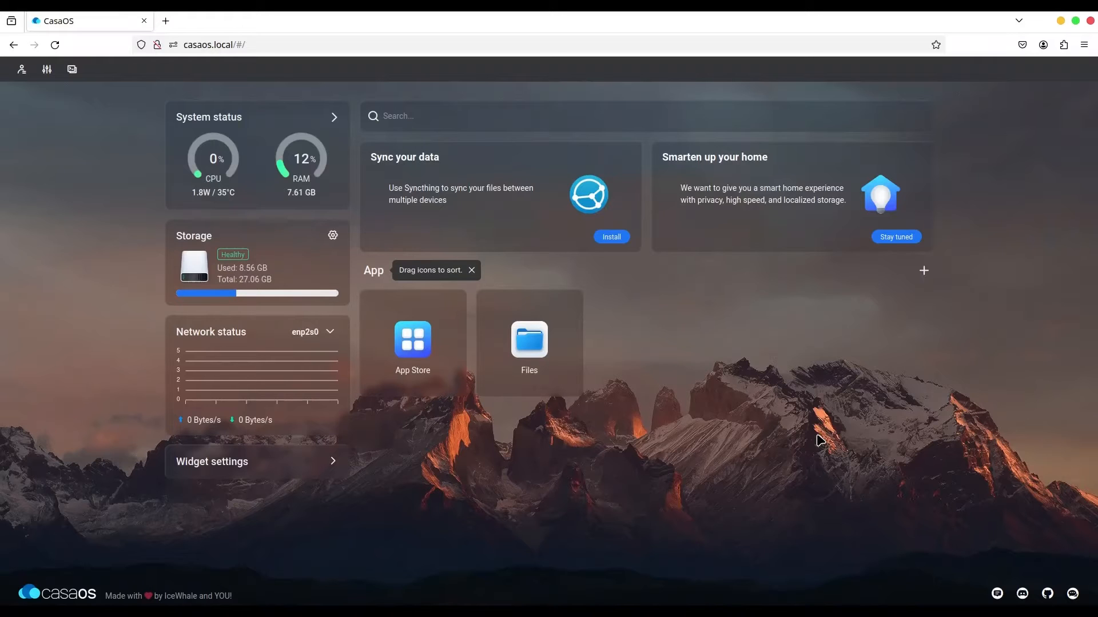
pyautogui.moveTo(413, 340)
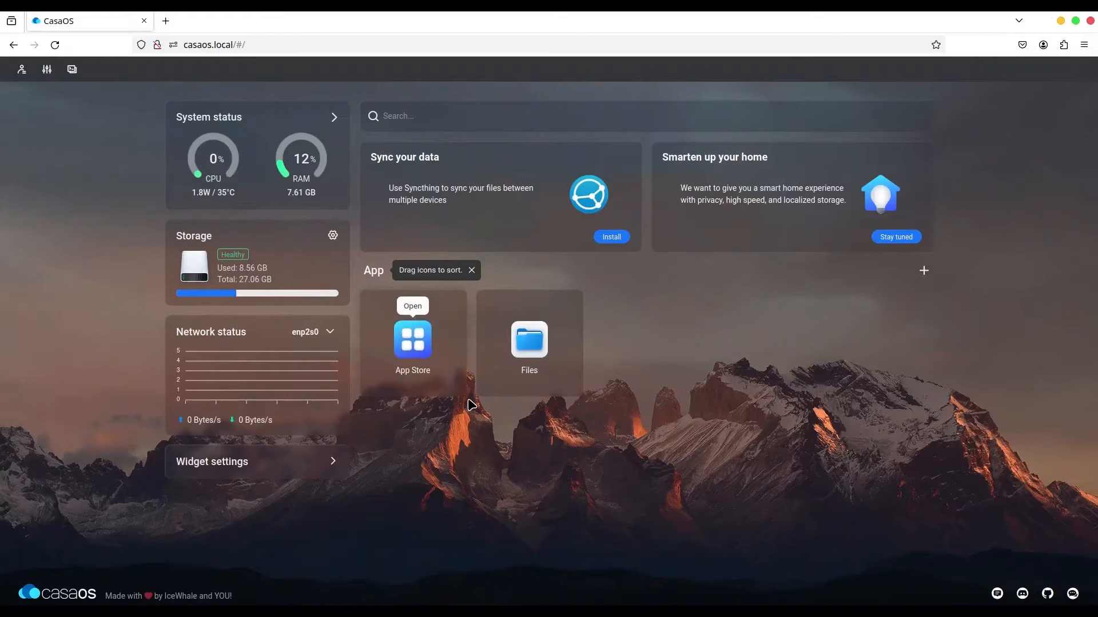
# - Install FileDrop from the App Store so it lands on the dashboard
pyautogui.click(413, 340)
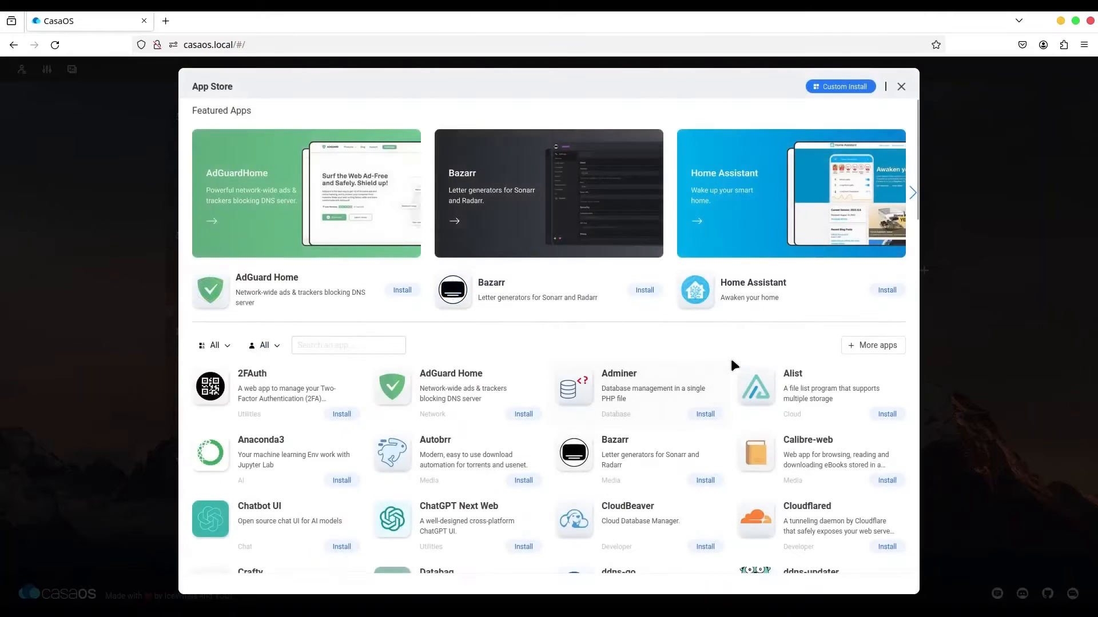
pyautogui.scroll(-3)
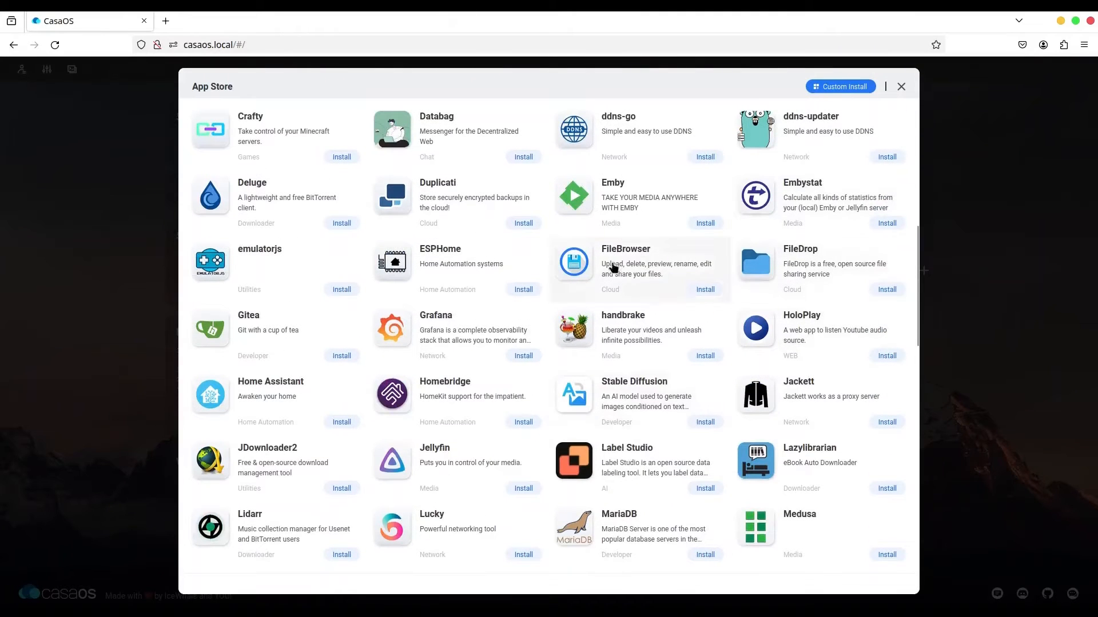
pyautogui.moveTo(622, 341)
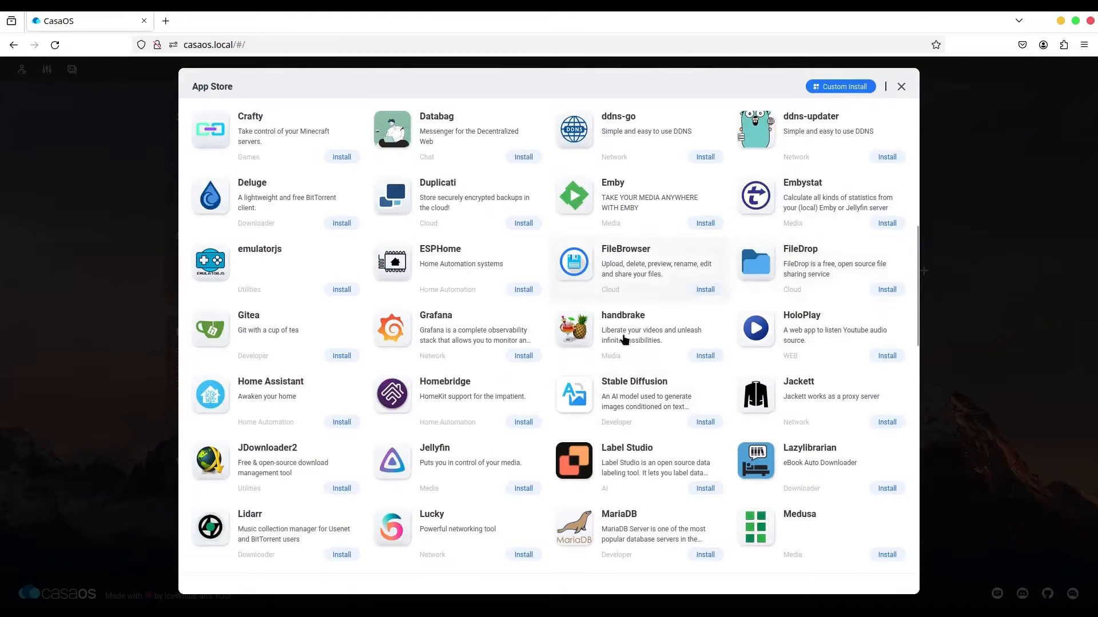
pyautogui.click(886, 290)
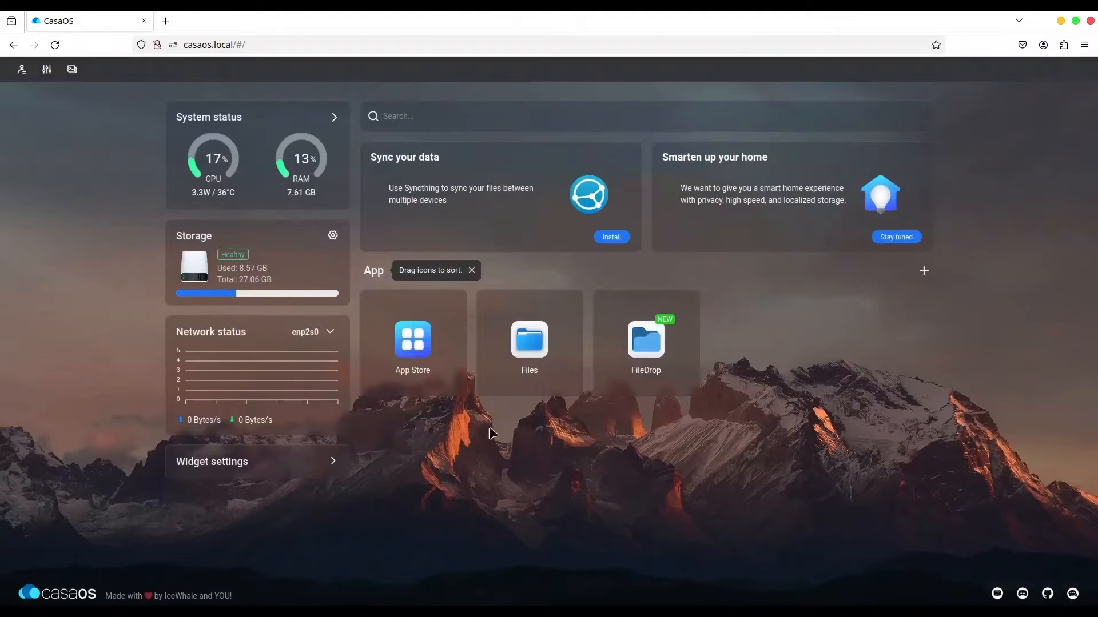
# - Install FileBrowser from the App Store, passing its admin/admin account tips and the finished notice
pyautogui.click(412, 340)
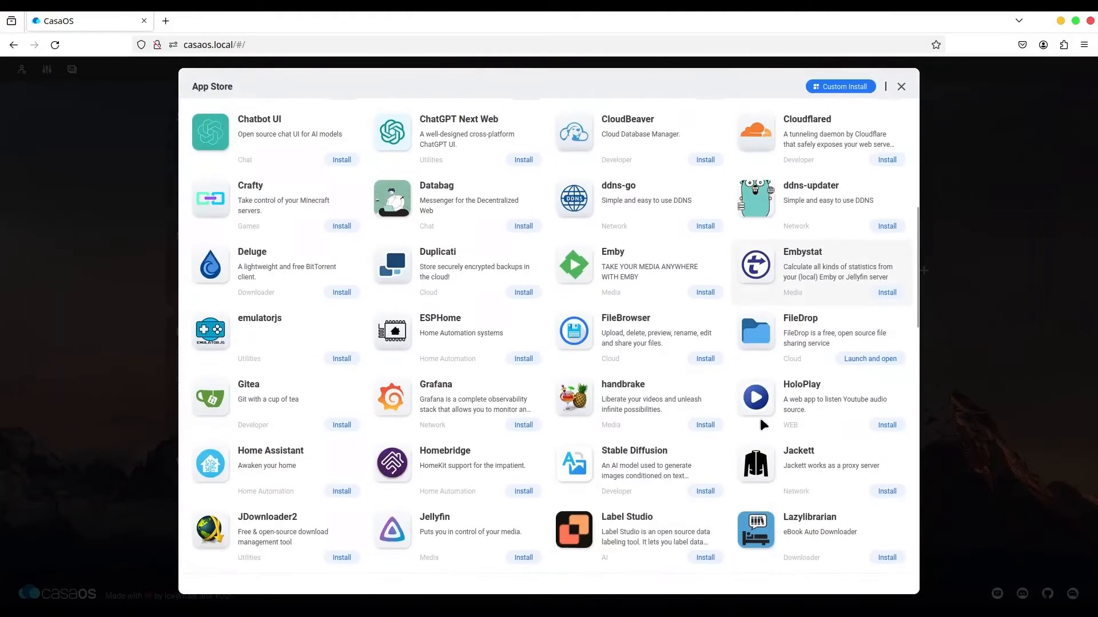
pyautogui.scroll(-3)
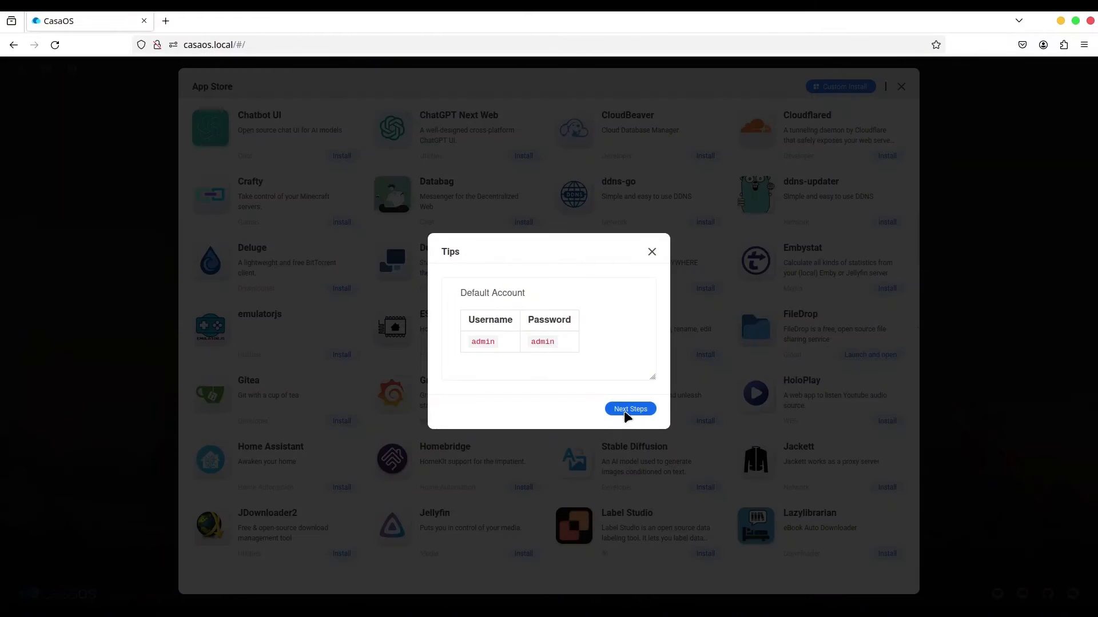
pyautogui.click(629, 409)
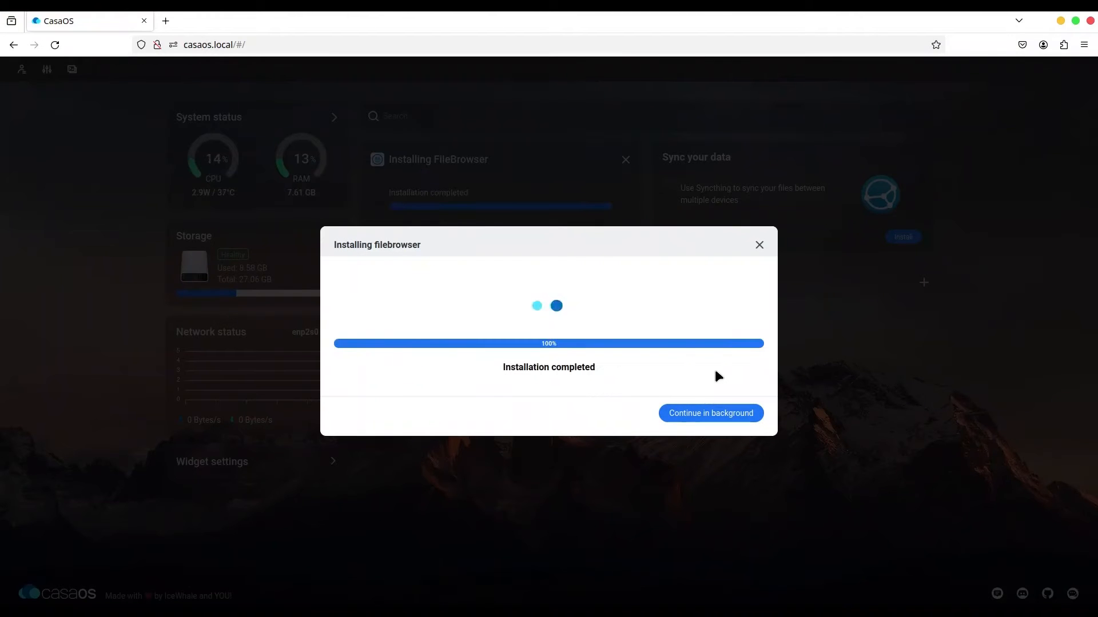
pyautogui.click(710, 413)
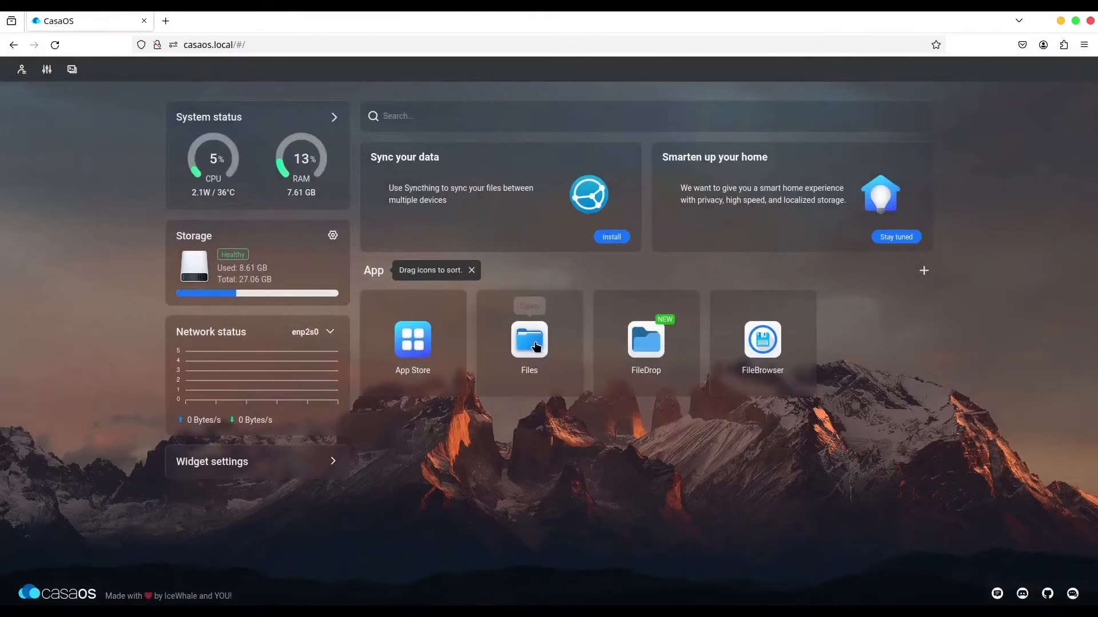
pyautogui.click(528, 340)
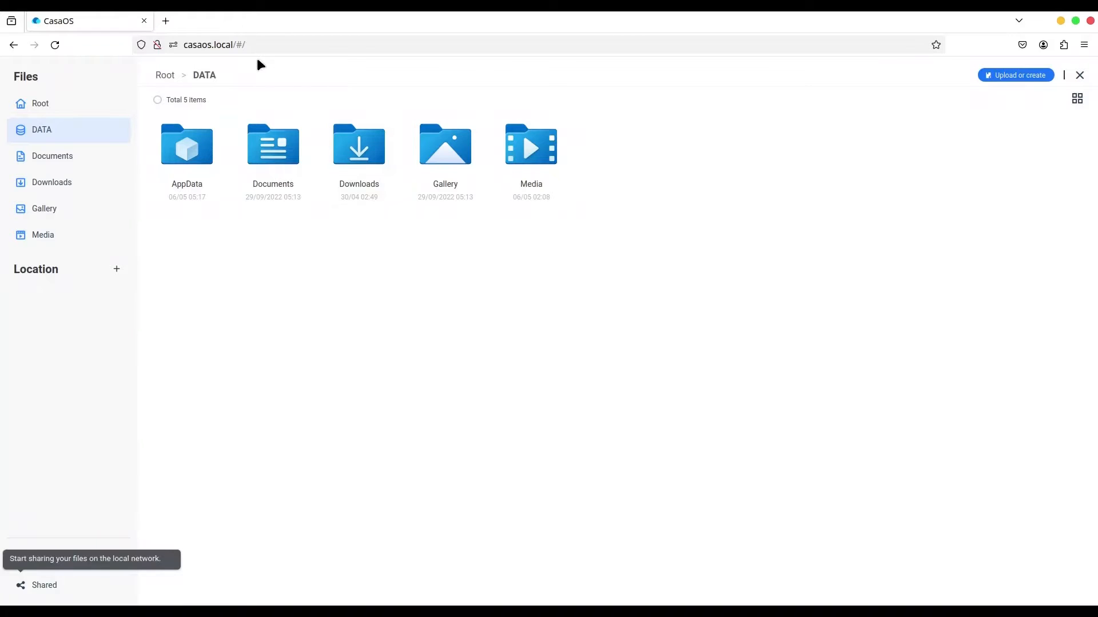
pyautogui.moveTo(250, 50)
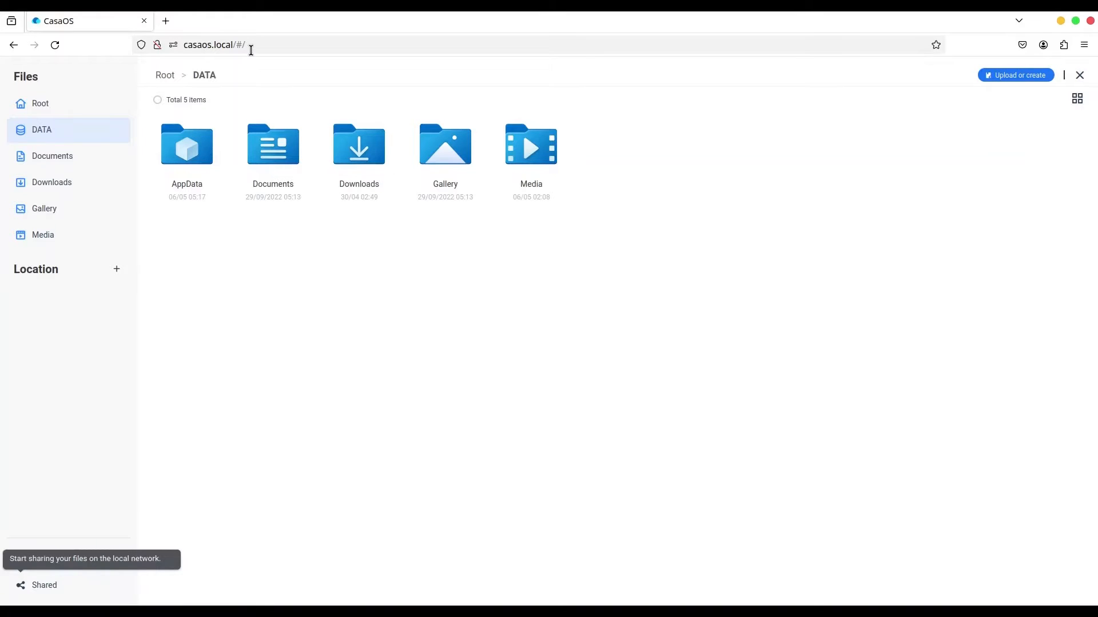
pyautogui.click(1078, 75)
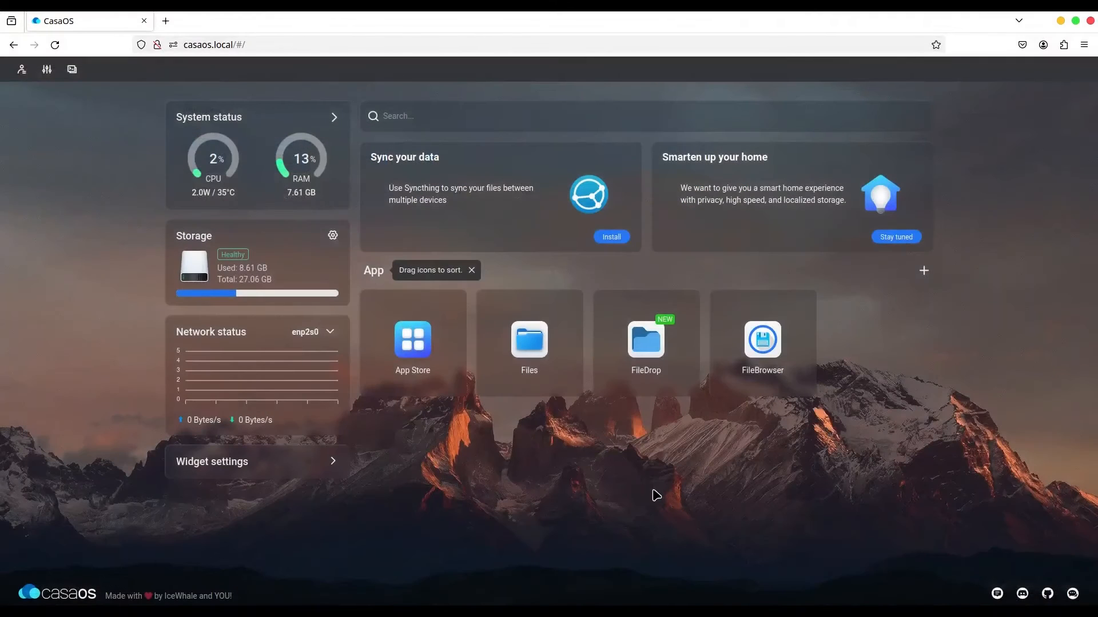
pyautogui.moveTo(656, 349)
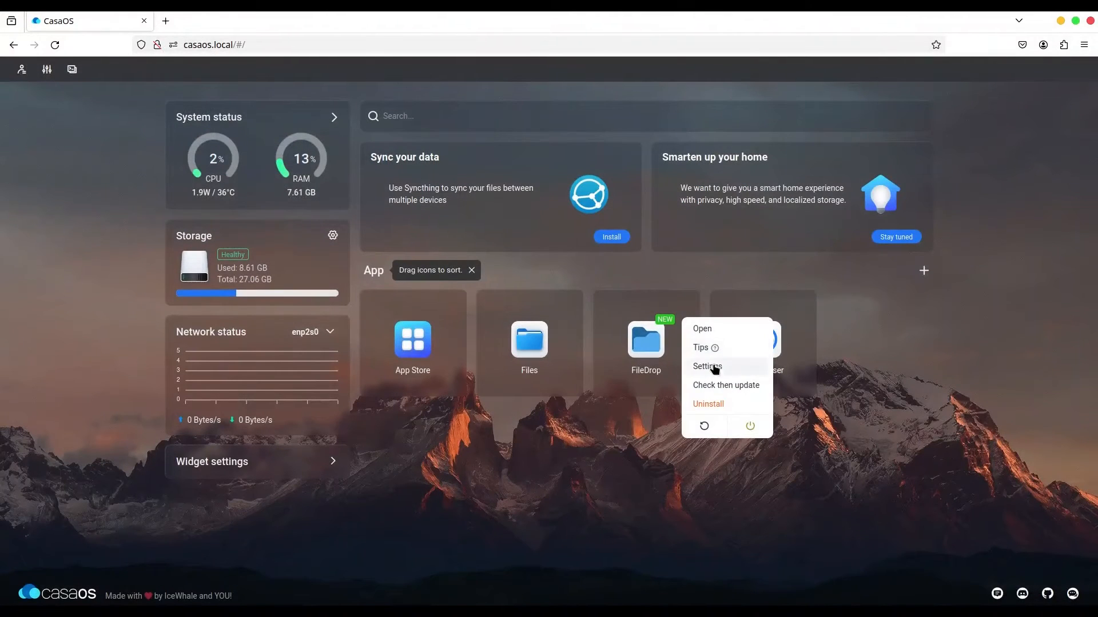
pyautogui.click(706, 366)
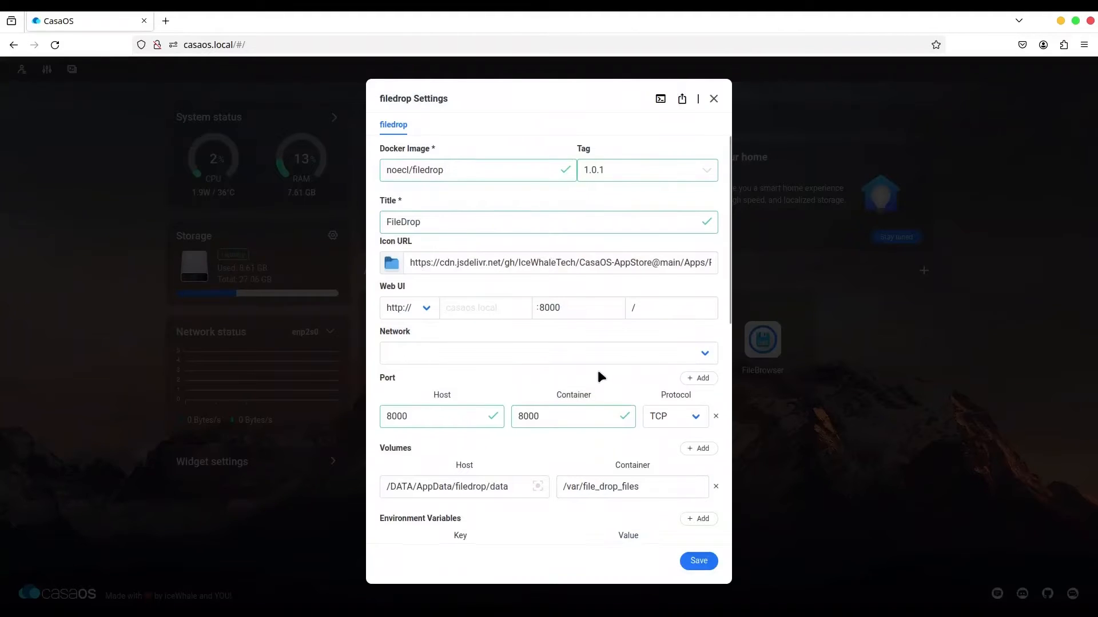
pyautogui.scroll(-3)
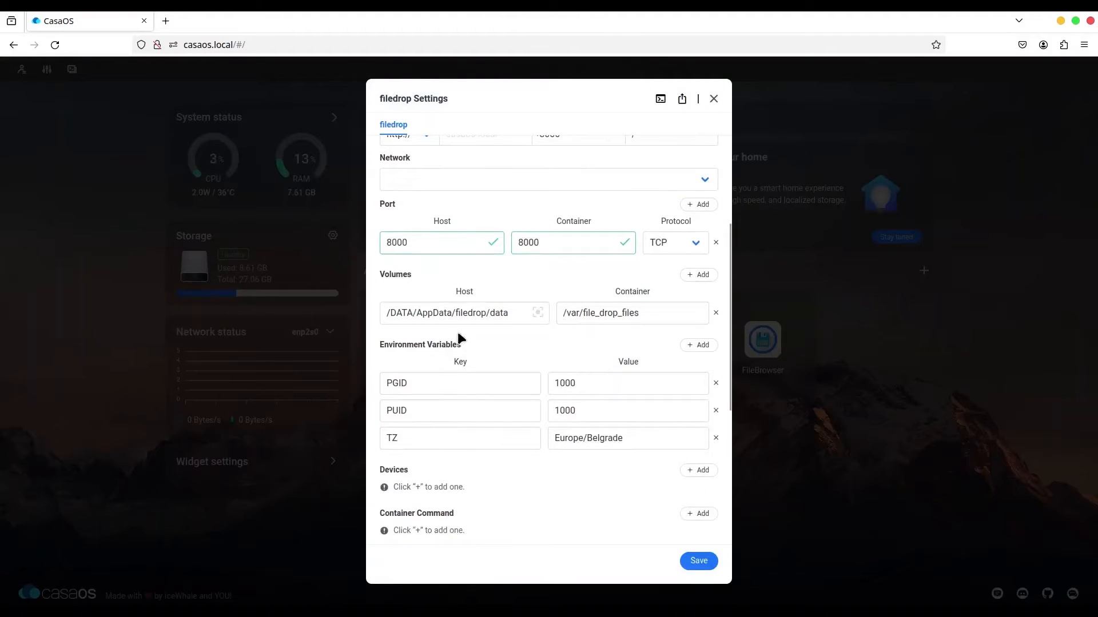
pyautogui.click(463, 313)
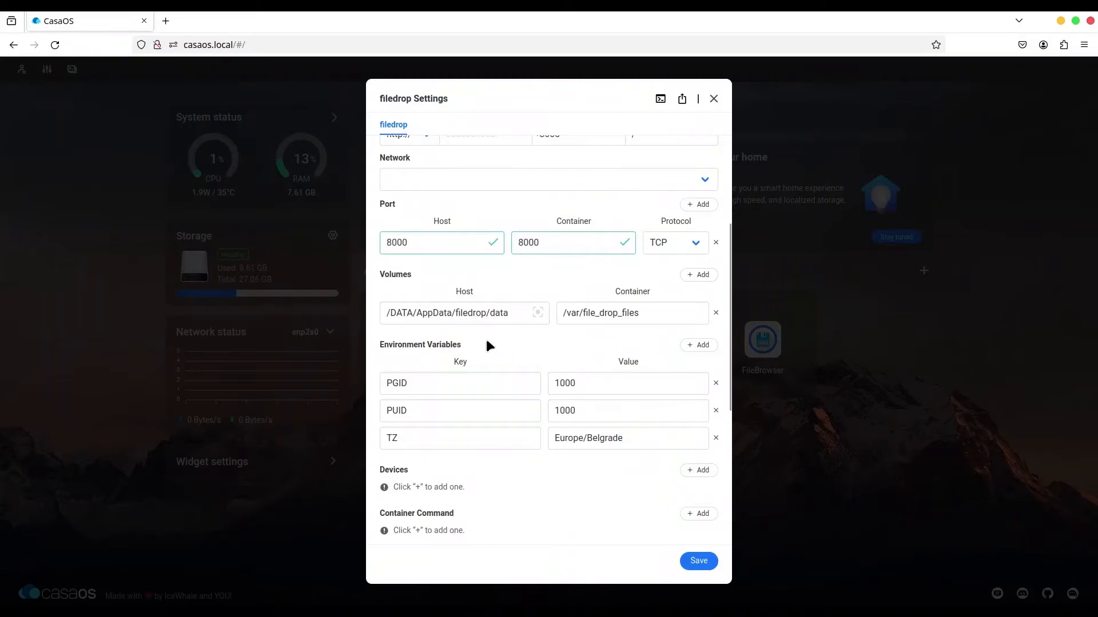
pyautogui.moveTo(598, 345)
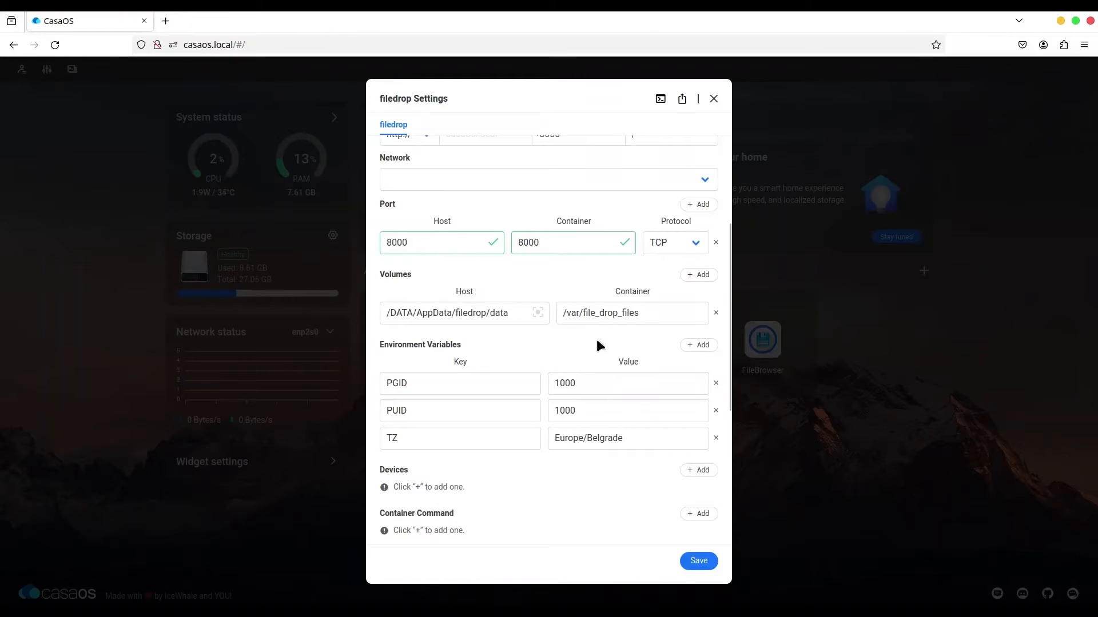
pyautogui.click(609, 313)
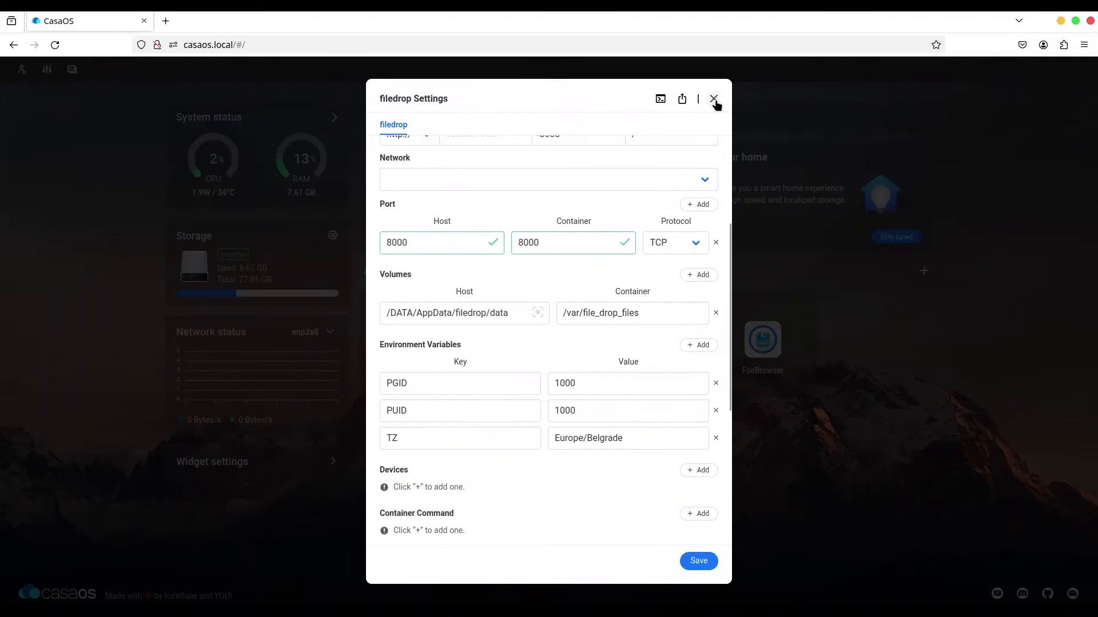
pyautogui.click(714, 98)
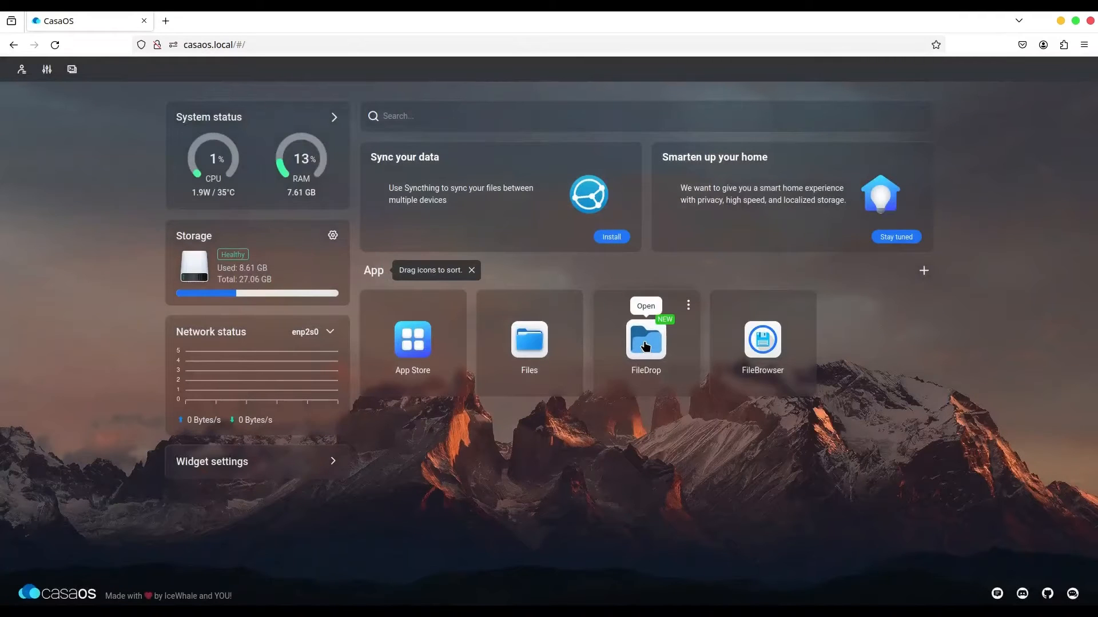
# - Launch FileDrop in its own tab, see the empty Files List, and return to CasaOS
pyautogui.click(645, 340)
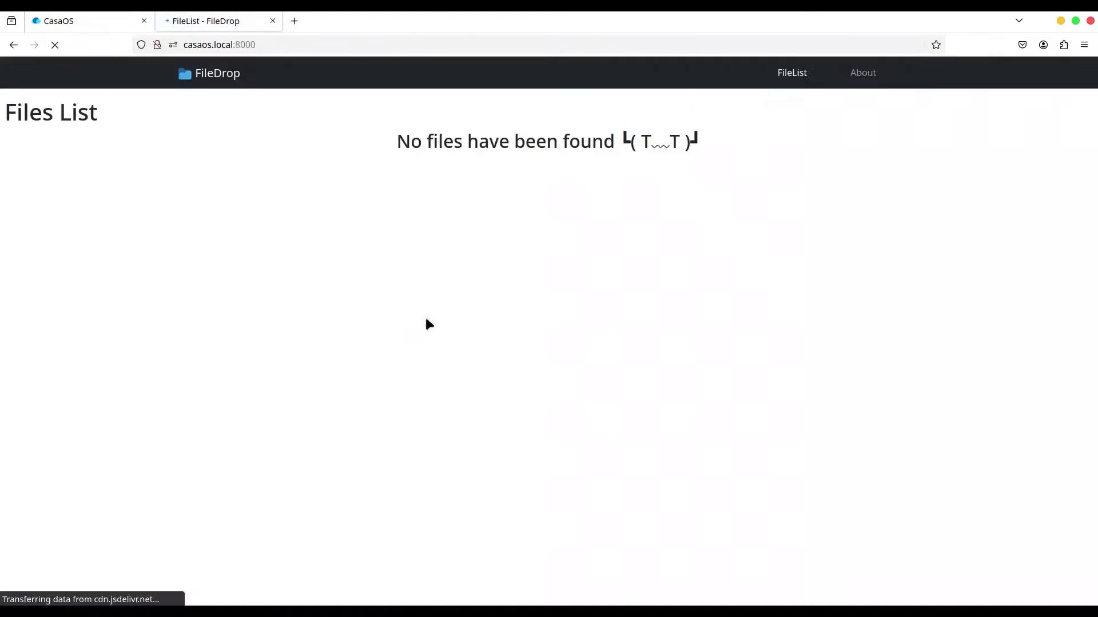
pyautogui.click(919, 45)
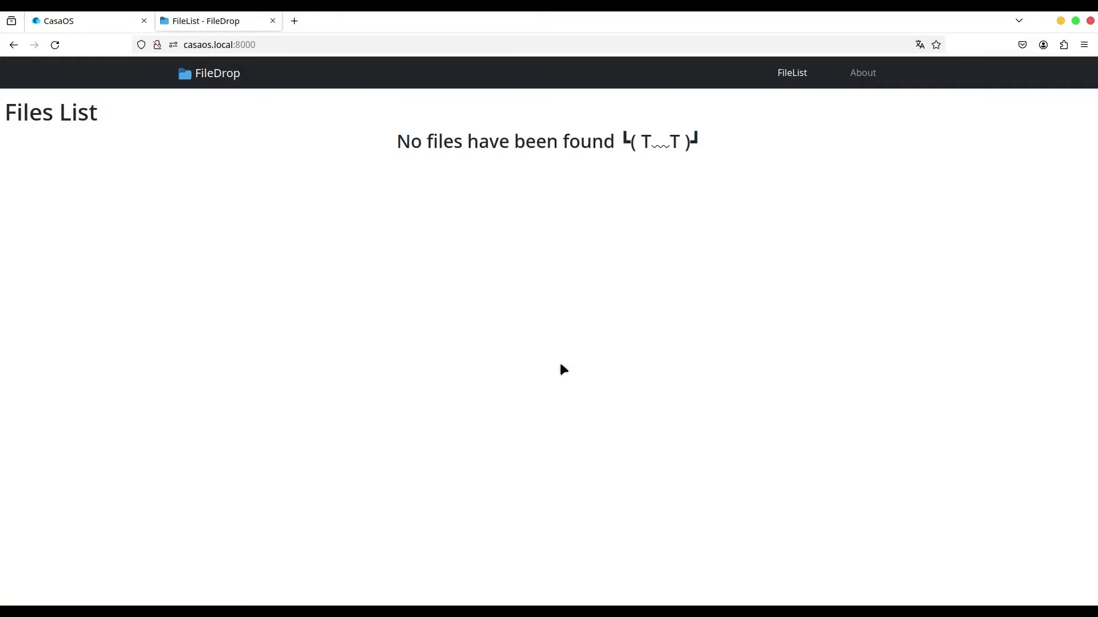
pyautogui.click(83, 20)
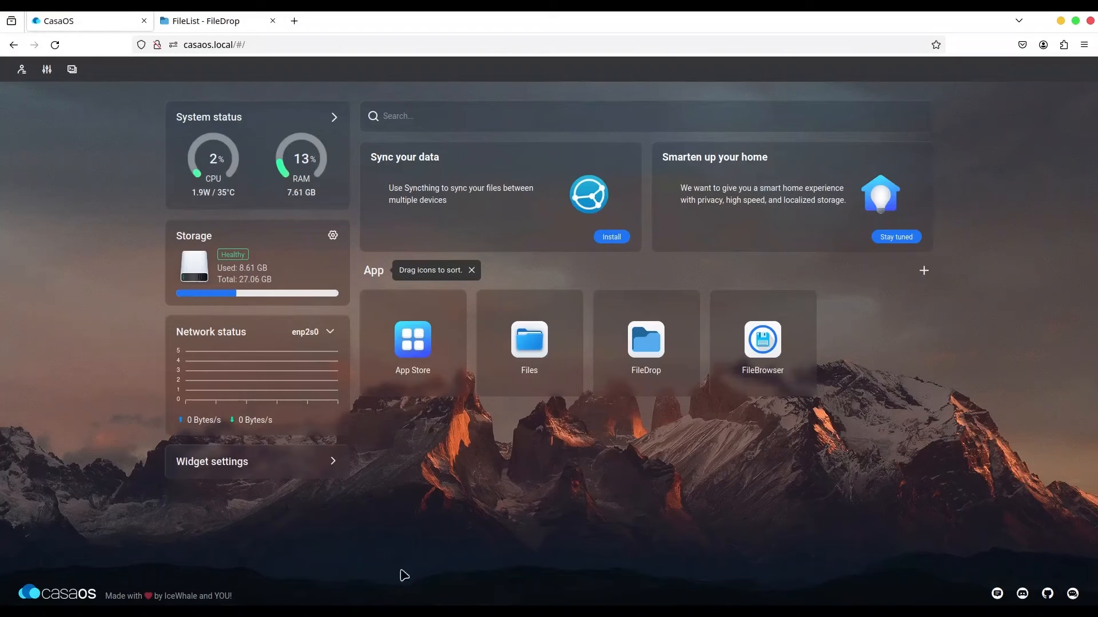
pyautogui.moveTo(529, 341)
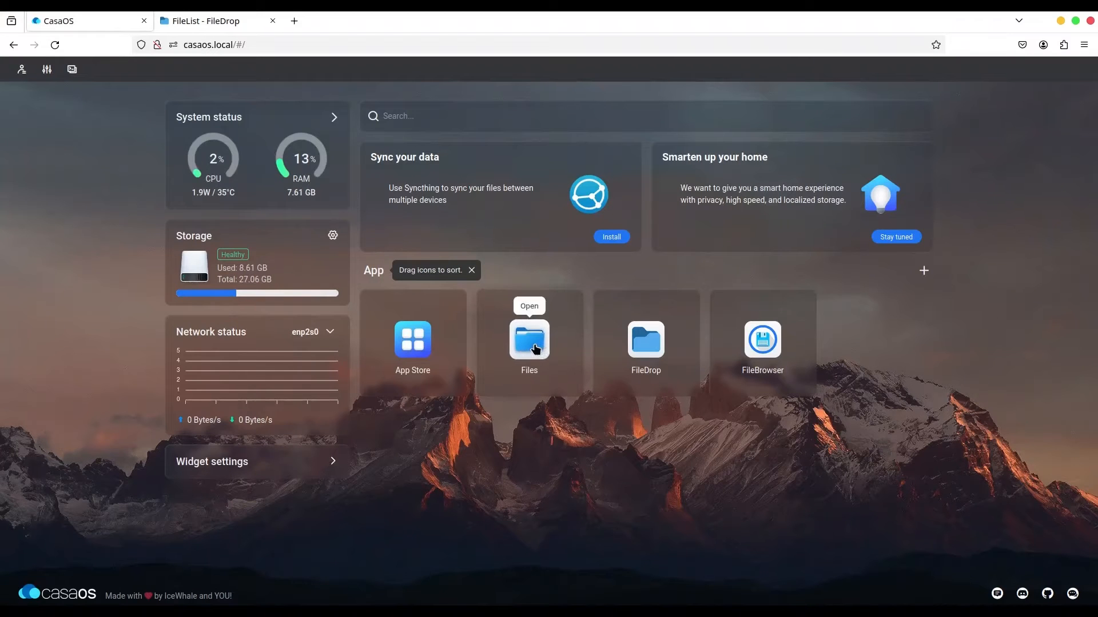
# - Create 'New File' in FileDrop's data folder via Files and confirm it lists in FileDrop as 0 B
pyautogui.click(528, 340)
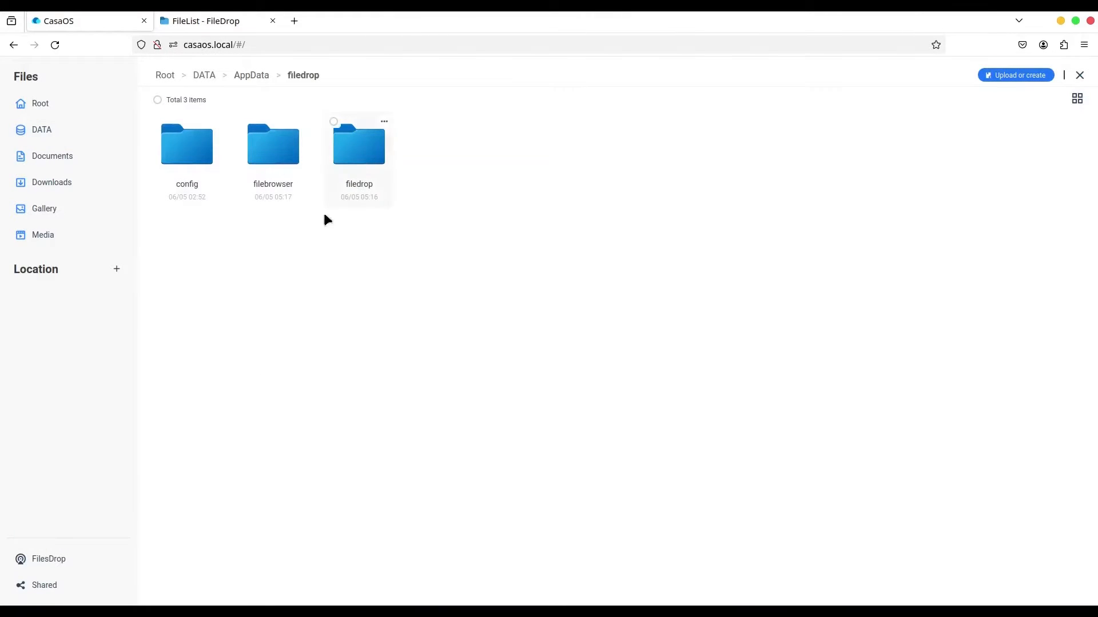
pyautogui.doubleClick(358, 145)
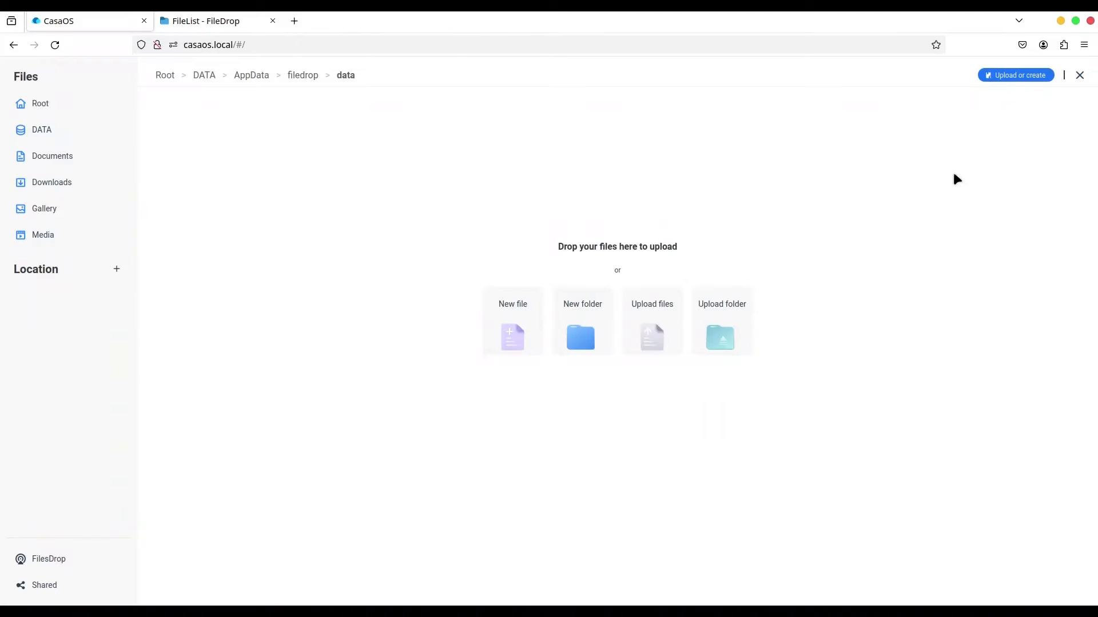
pyautogui.click(1015, 75)
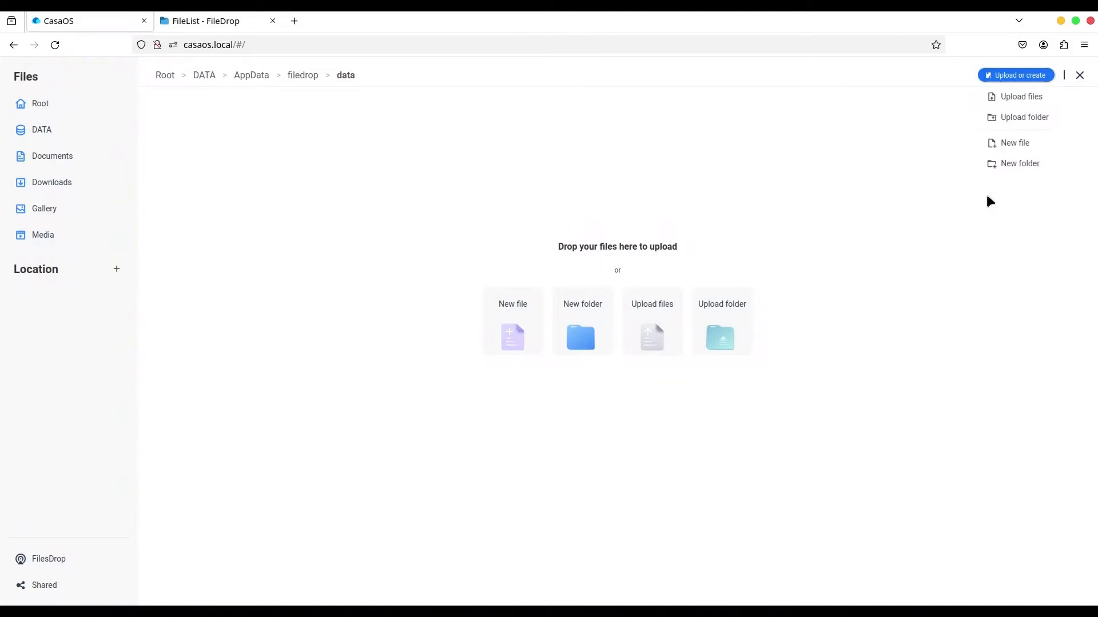
pyautogui.click(512, 323)
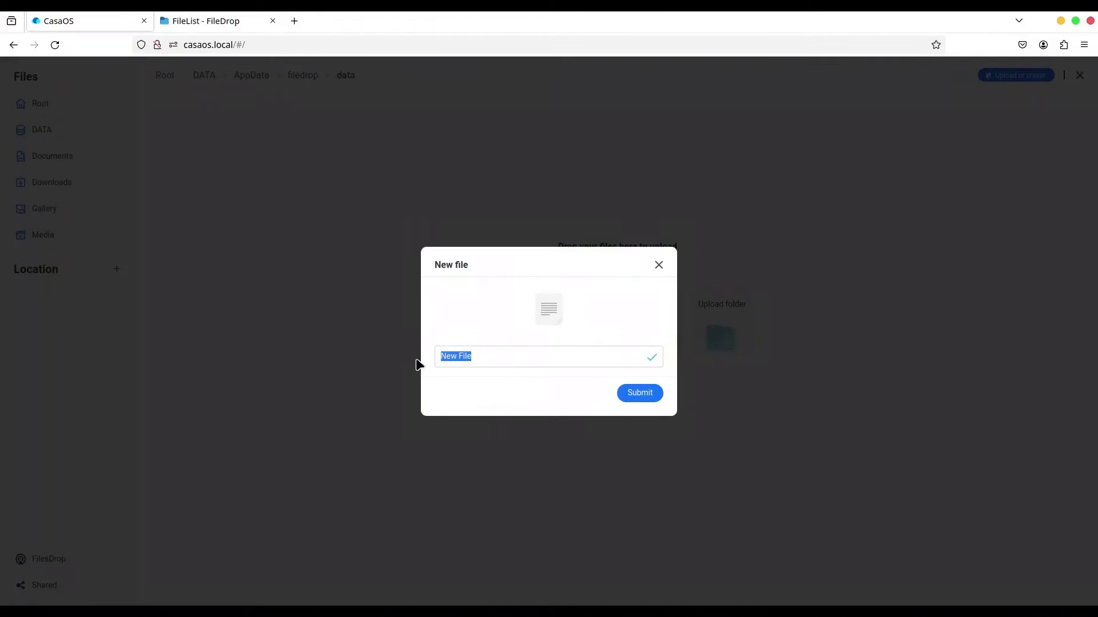
pyautogui.click(638, 392)
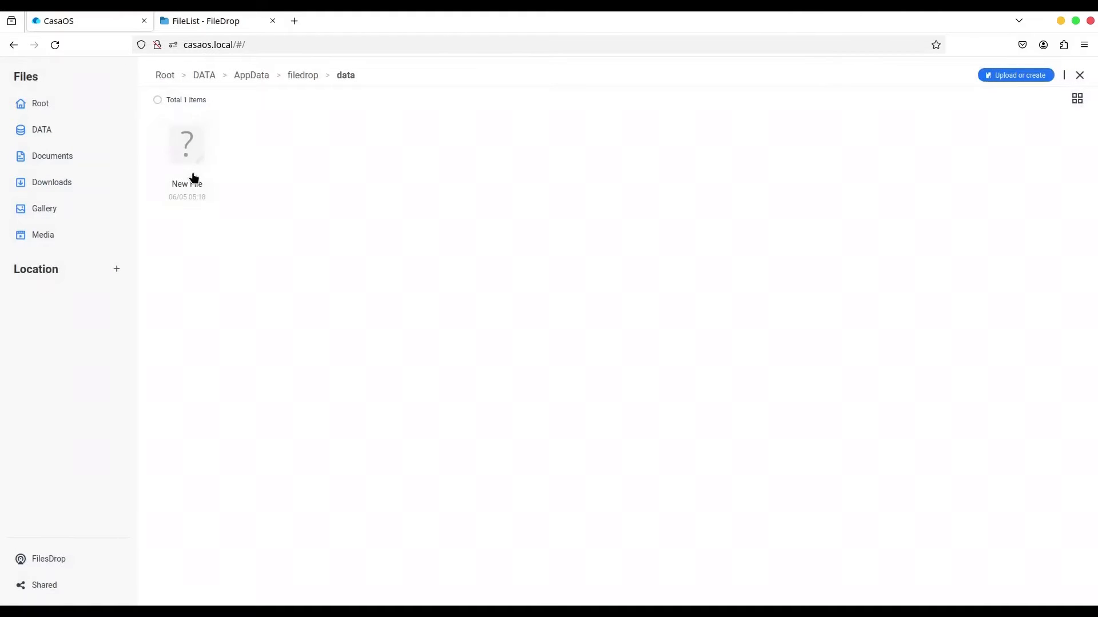
pyautogui.click(217, 21)
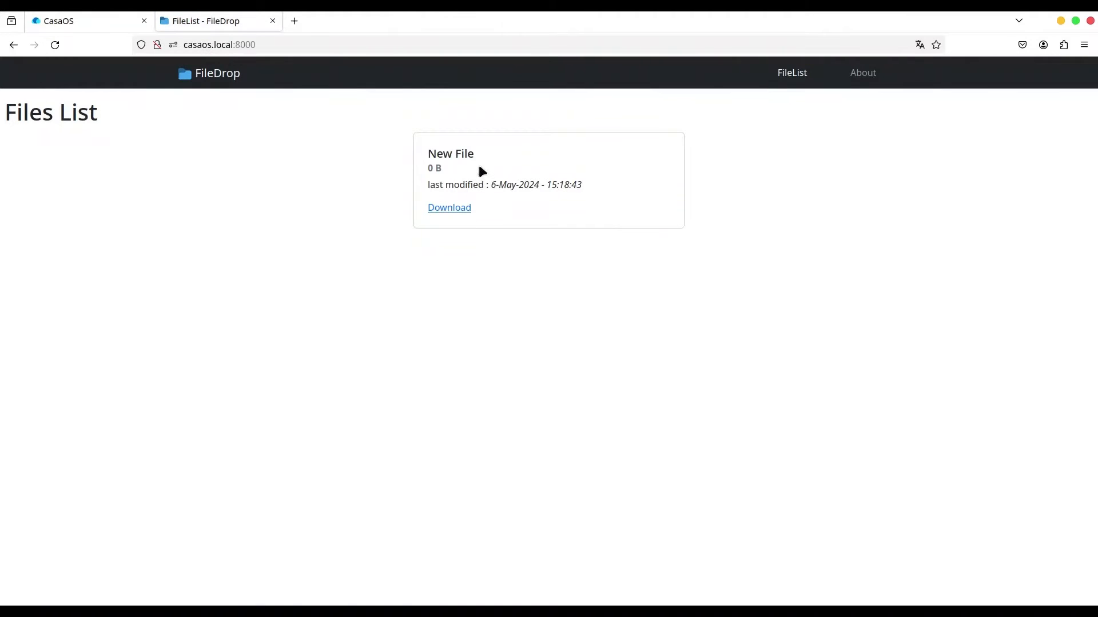
pyautogui.moveTo(509, 252)
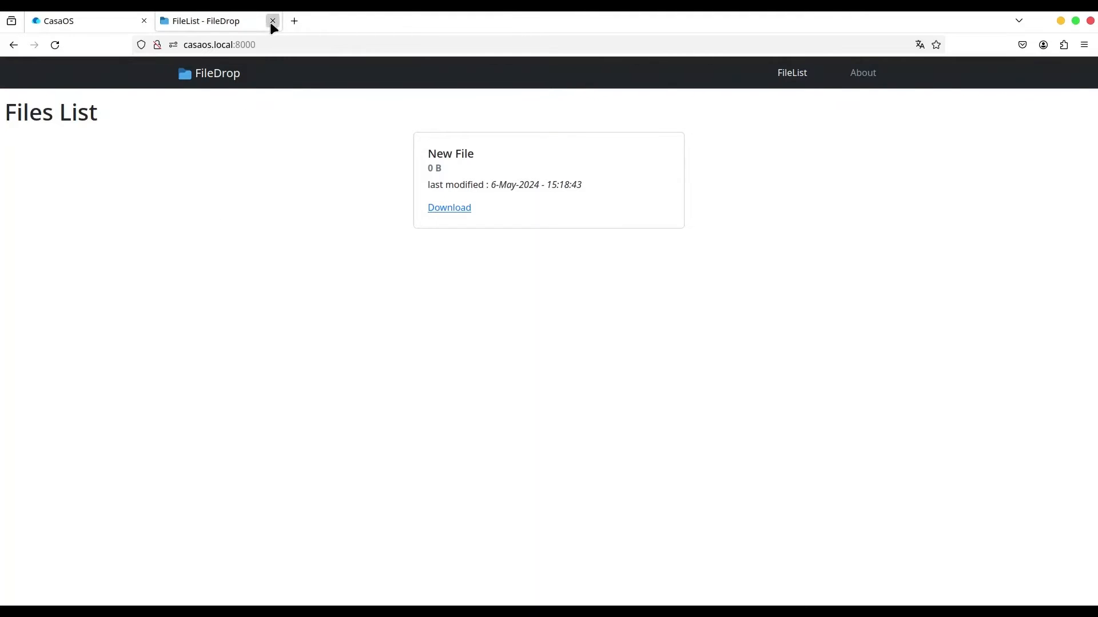
# - Close FileDrop and Files, then review FileBrowser's settings: port 10180, /DATA mounted at /srv
pyautogui.click(272, 20)
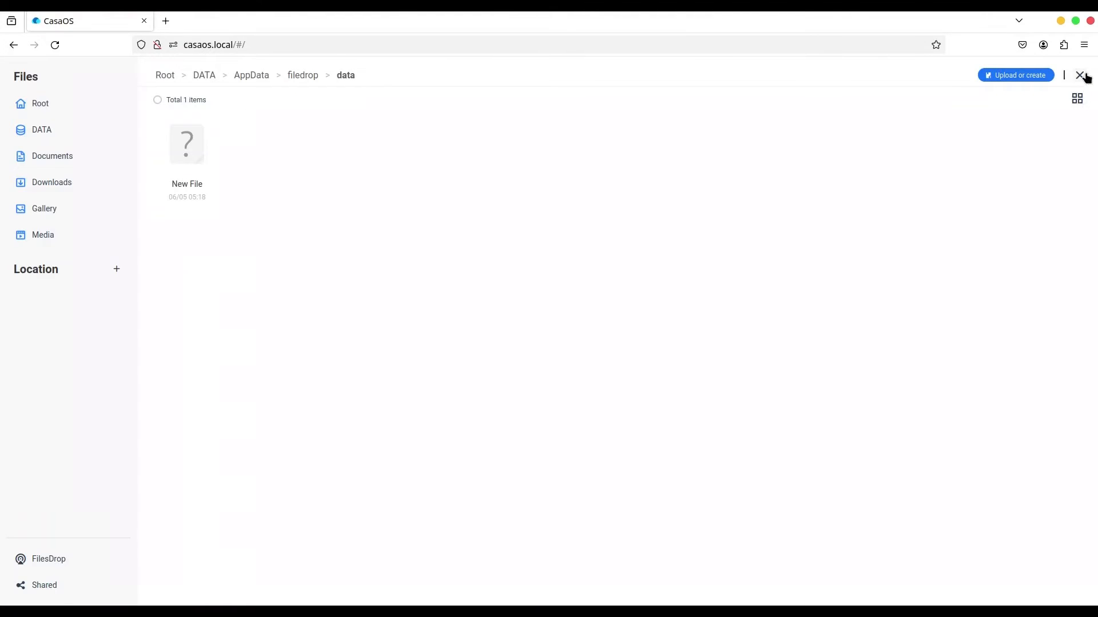
pyautogui.click(1080, 75)
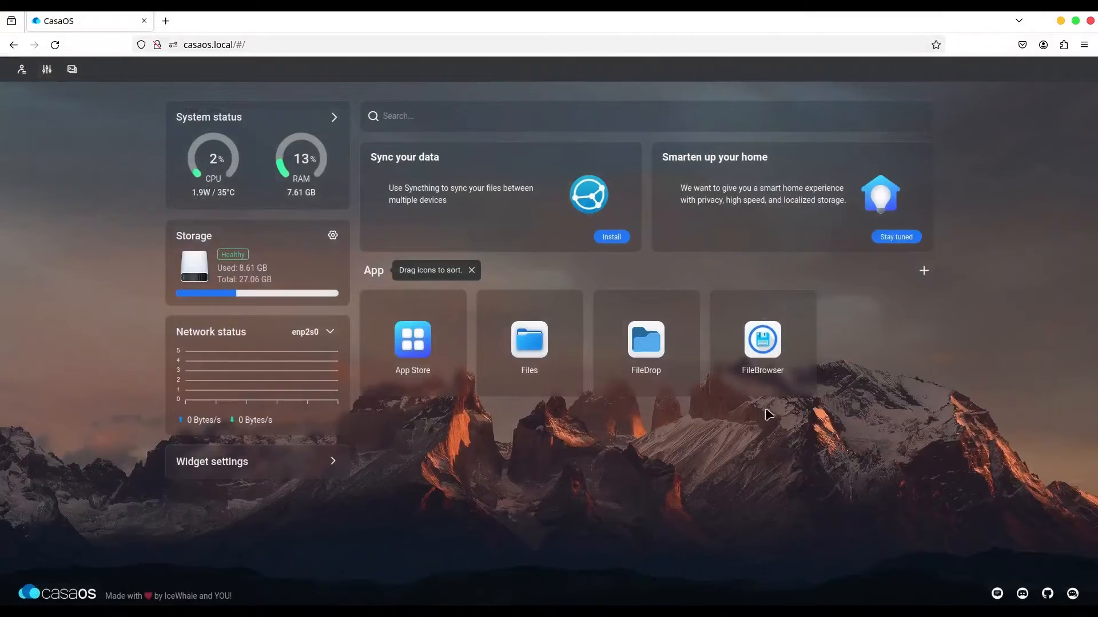
pyautogui.rightClick(762, 339)
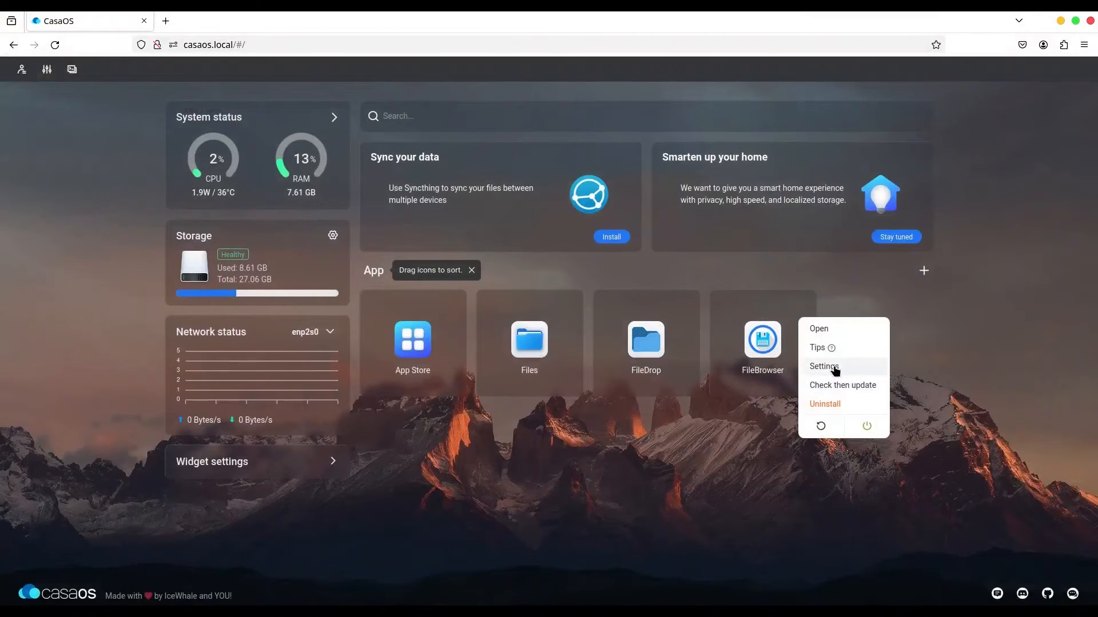
pyautogui.click(824, 366)
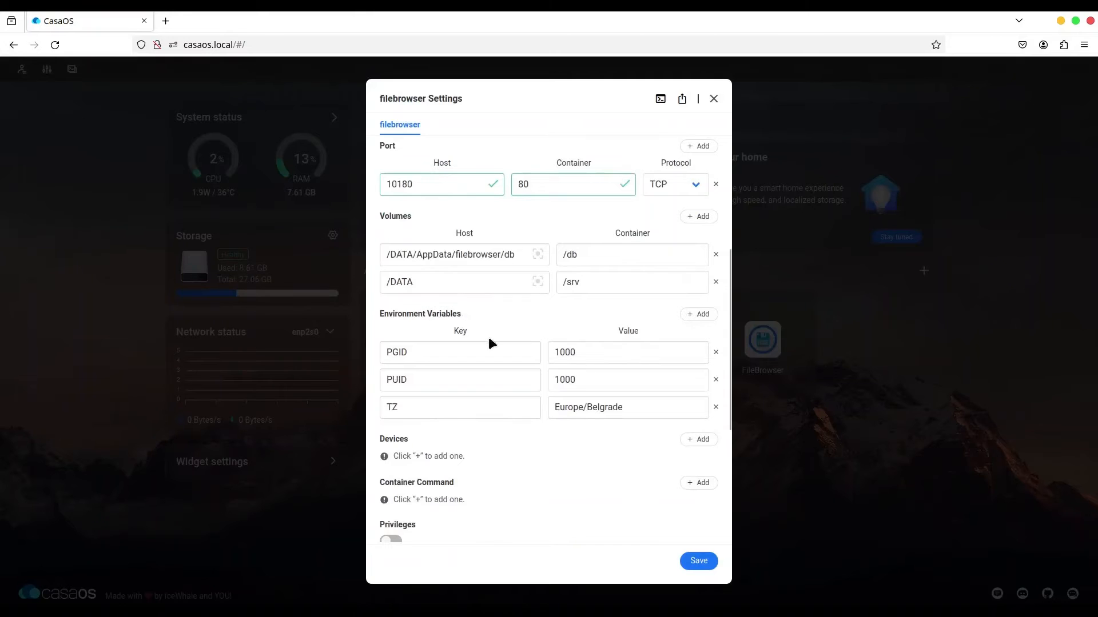
pyautogui.click(464, 282)
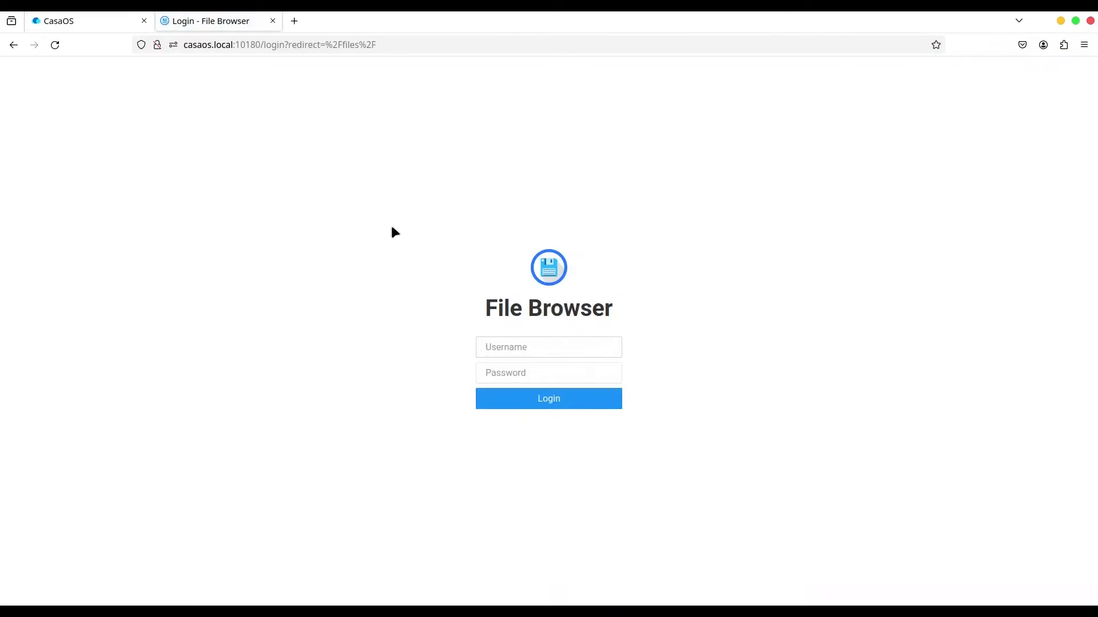
# - Sign in to FileBrowser as admin, declining to save the password
pyautogui.write('admin')
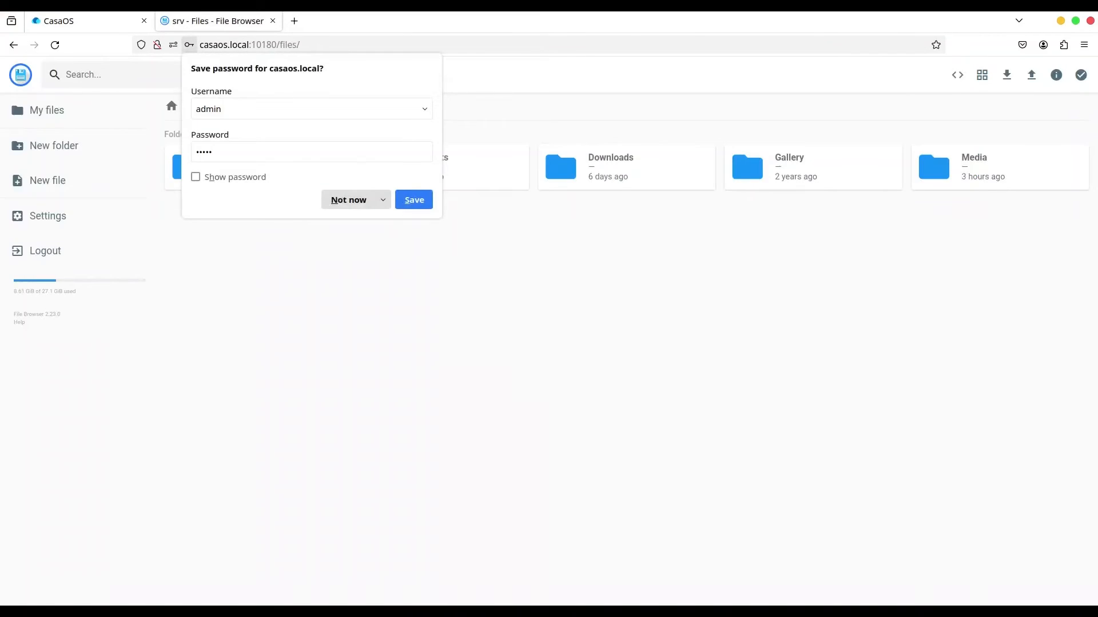
pyautogui.click(348, 199)
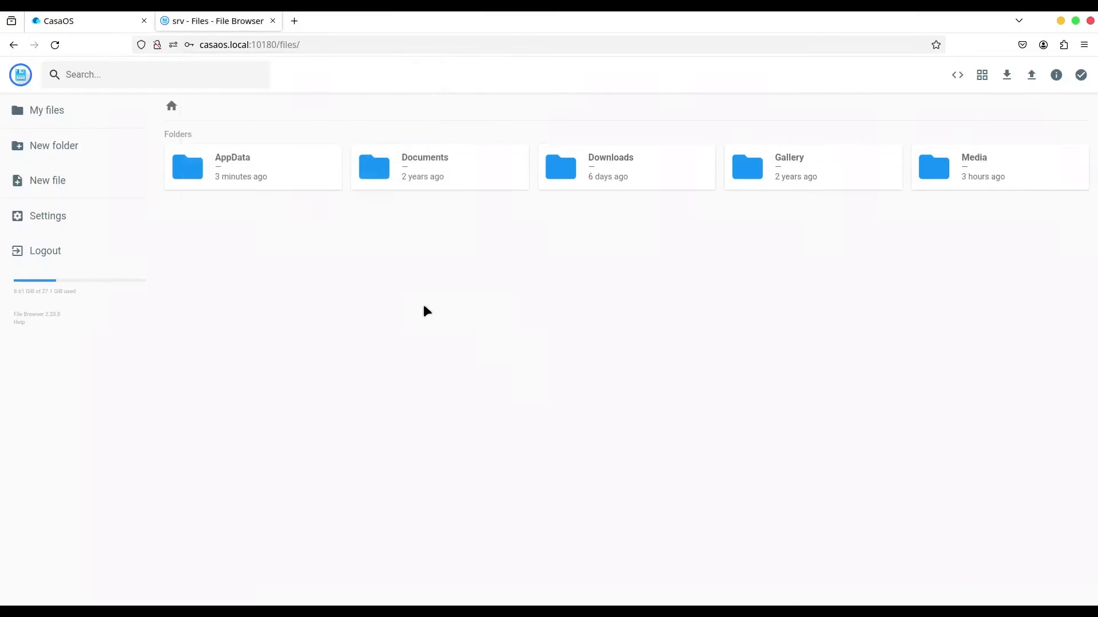
pyautogui.moveTo(388, 292)
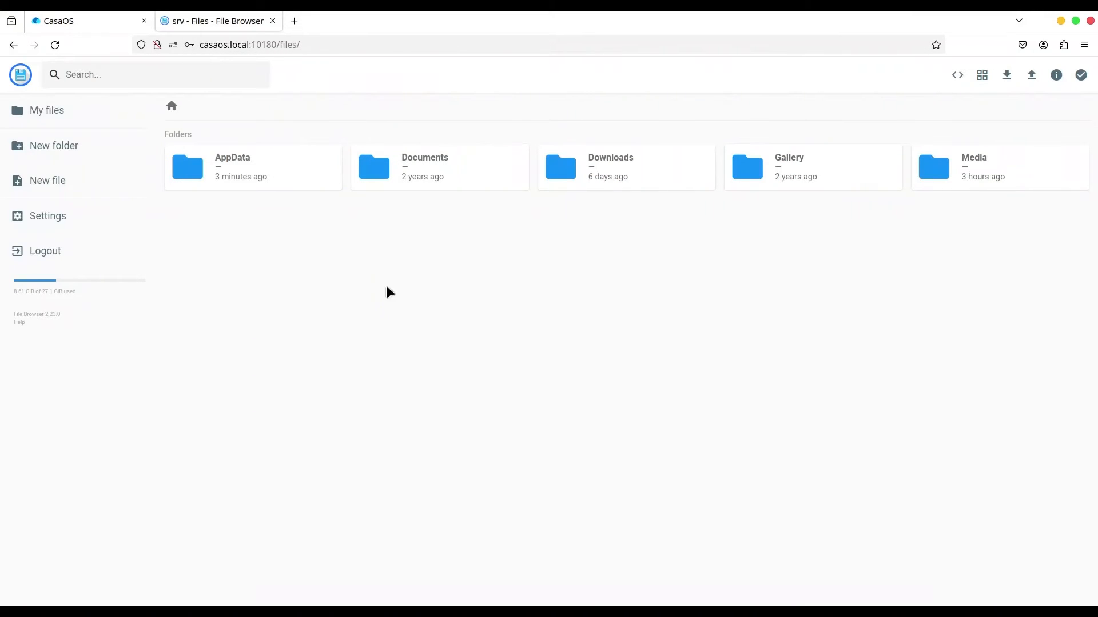
pyautogui.moveTo(535, 361)
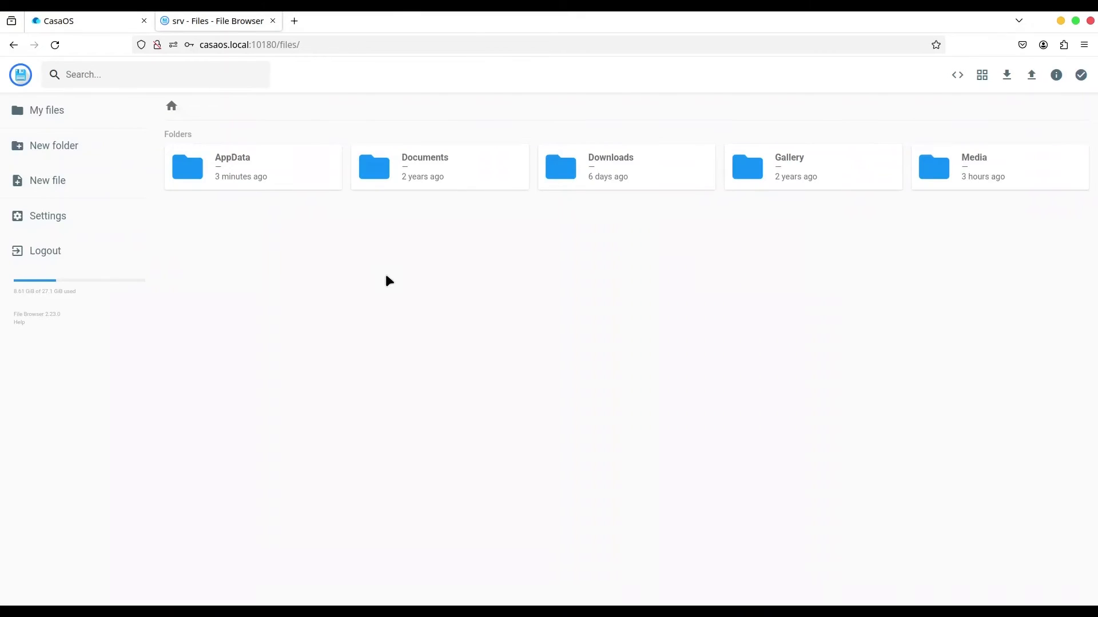
pyautogui.click(58, 21)
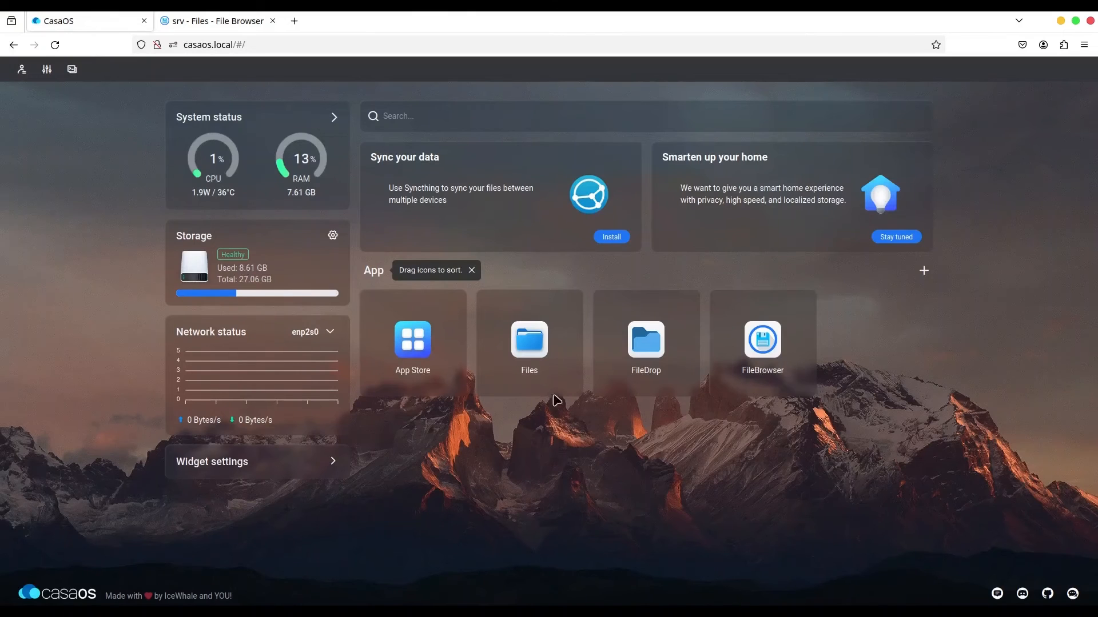
# - Browse AppData/filedrop/data on the DATA drive and select the 0 B New File
pyautogui.click(528, 340)
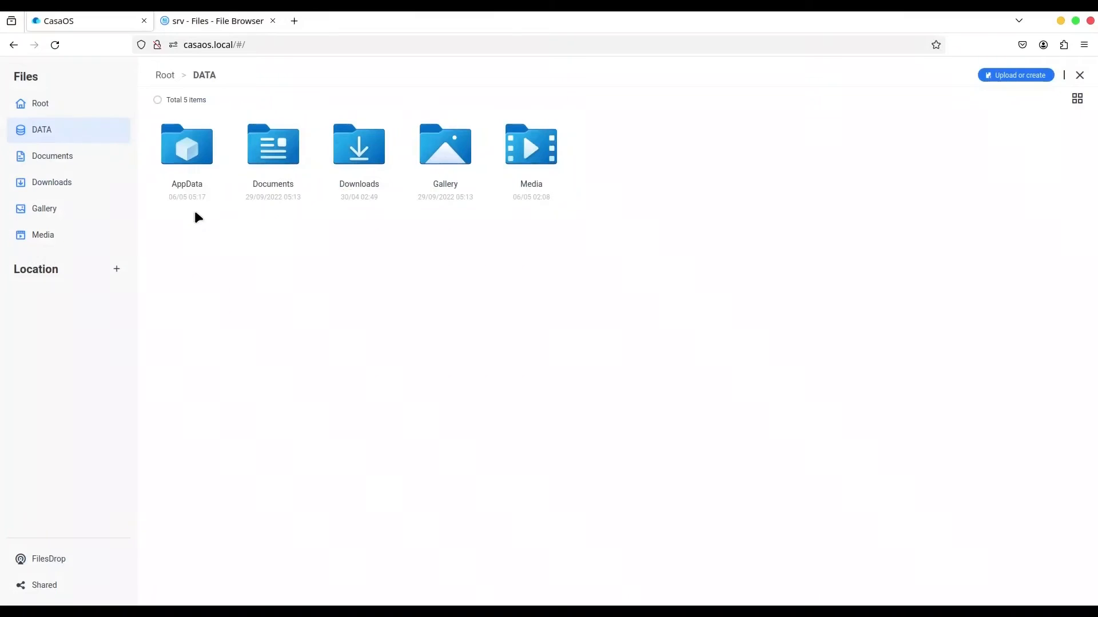
pyautogui.moveTo(347, 204)
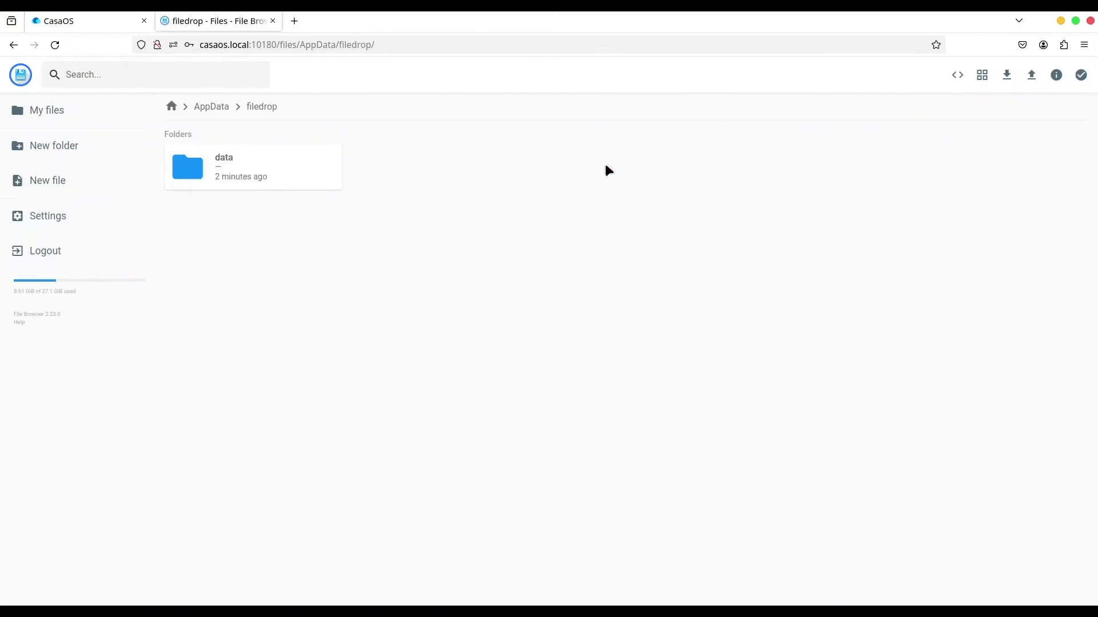
pyautogui.doubleClick(186, 167)
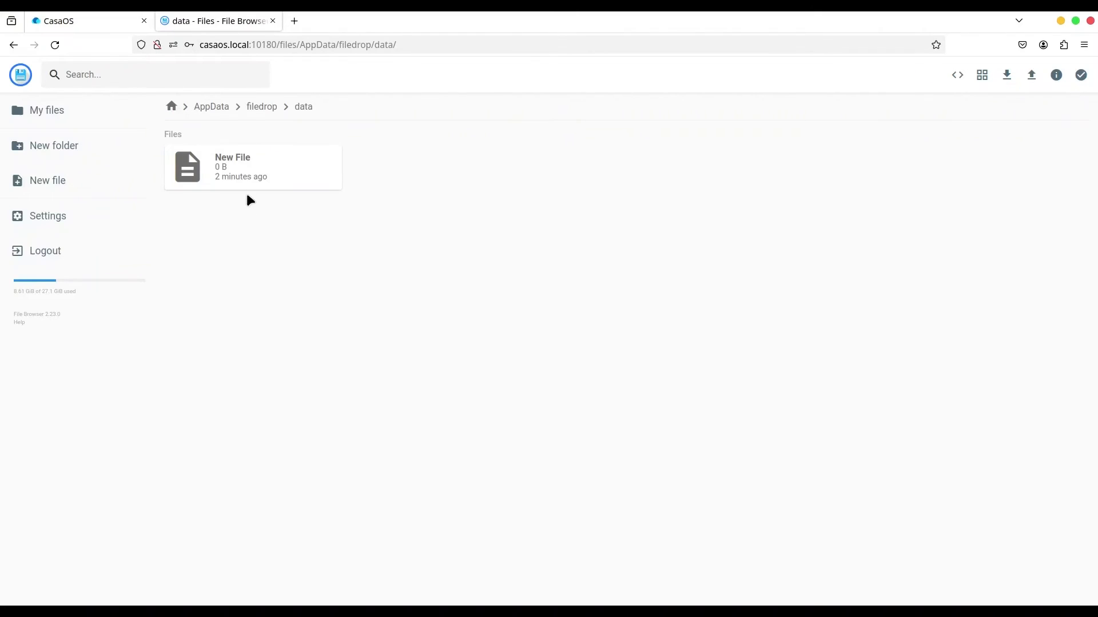
pyautogui.click(253, 167)
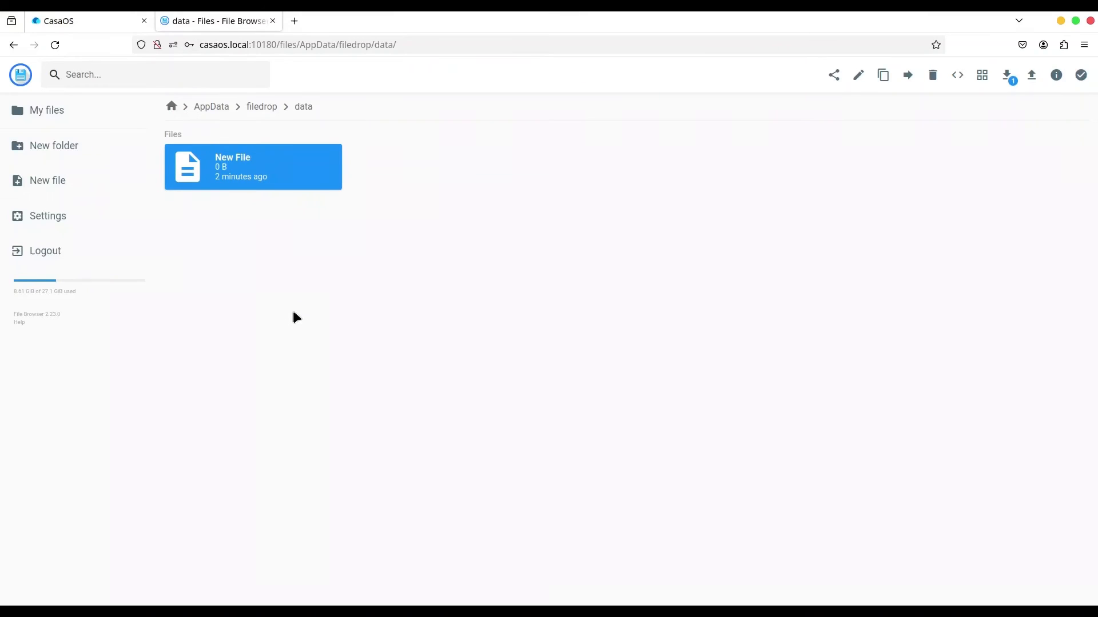
pyautogui.moveTo(61, 302)
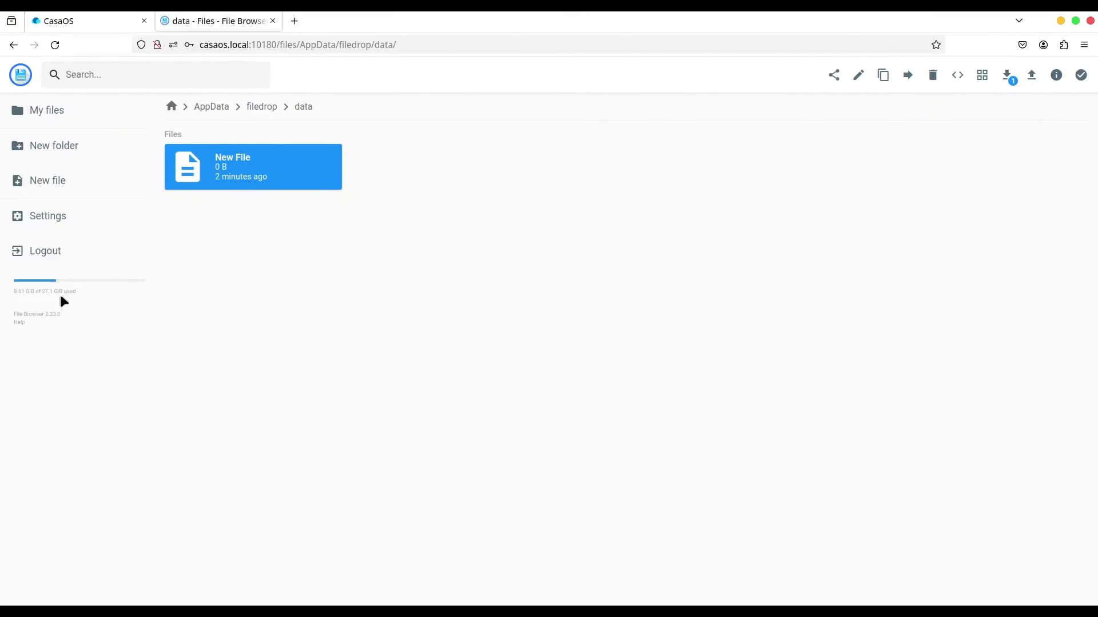
# - Reach User Management in FileBrowser's settings and start a new user
pyautogui.click(48, 216)
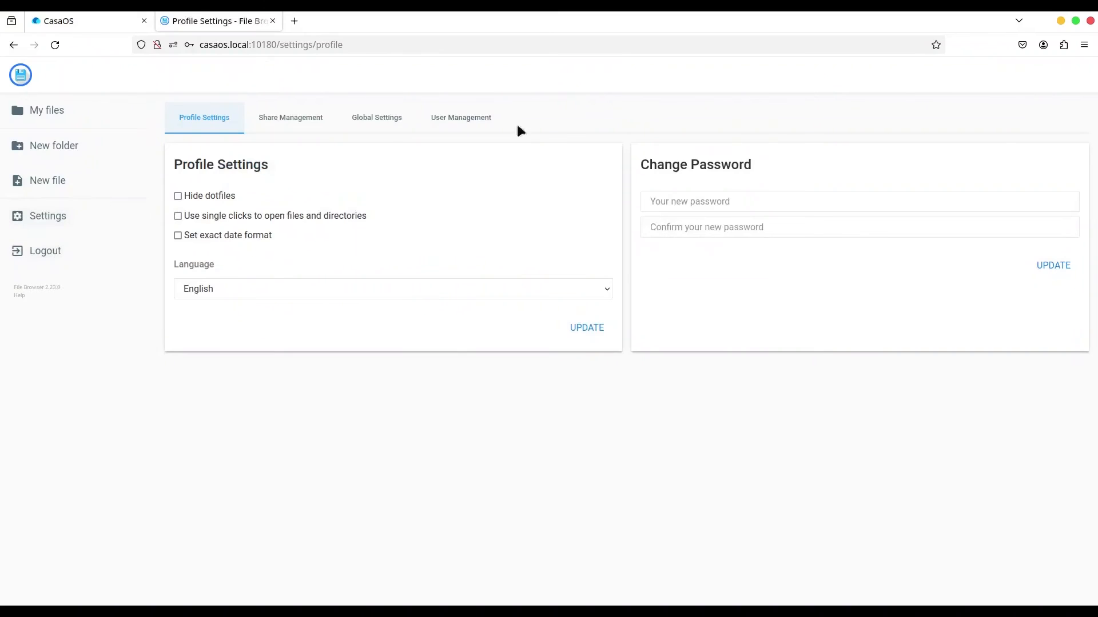
pyautogui.moveTo(573, 464)
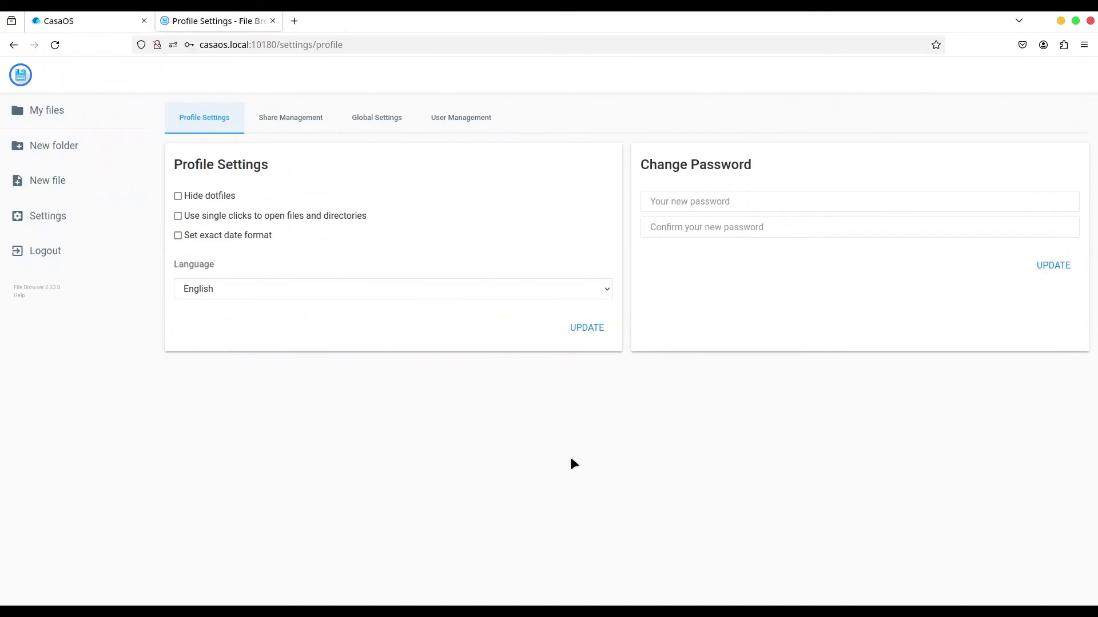
pyautogui.moveTo(570, 466)
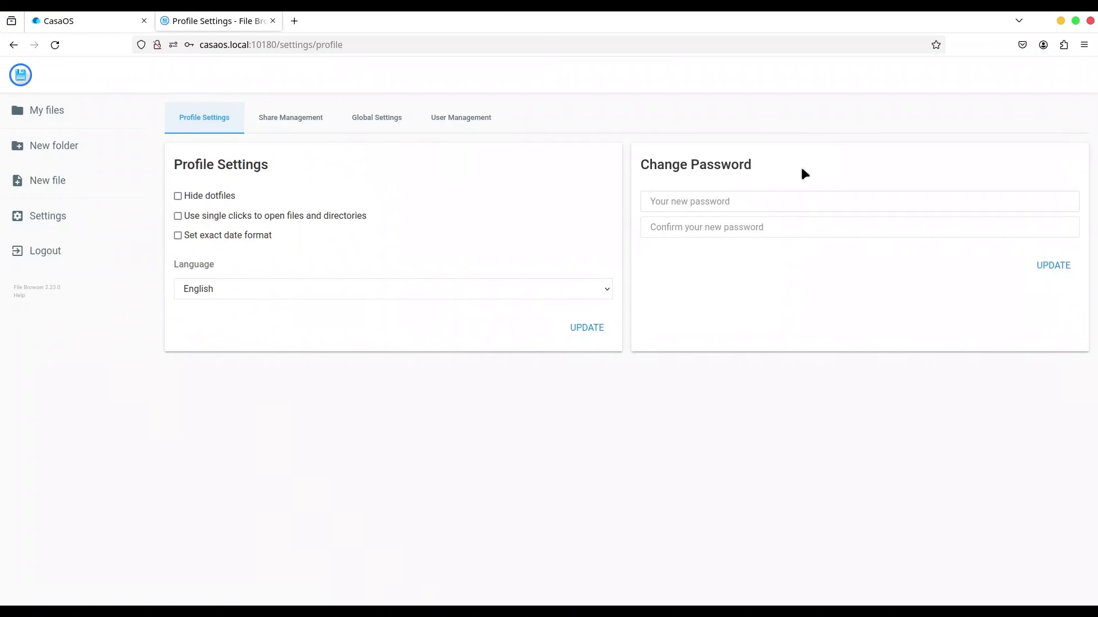
pyautogui.moveTo(391, 127)
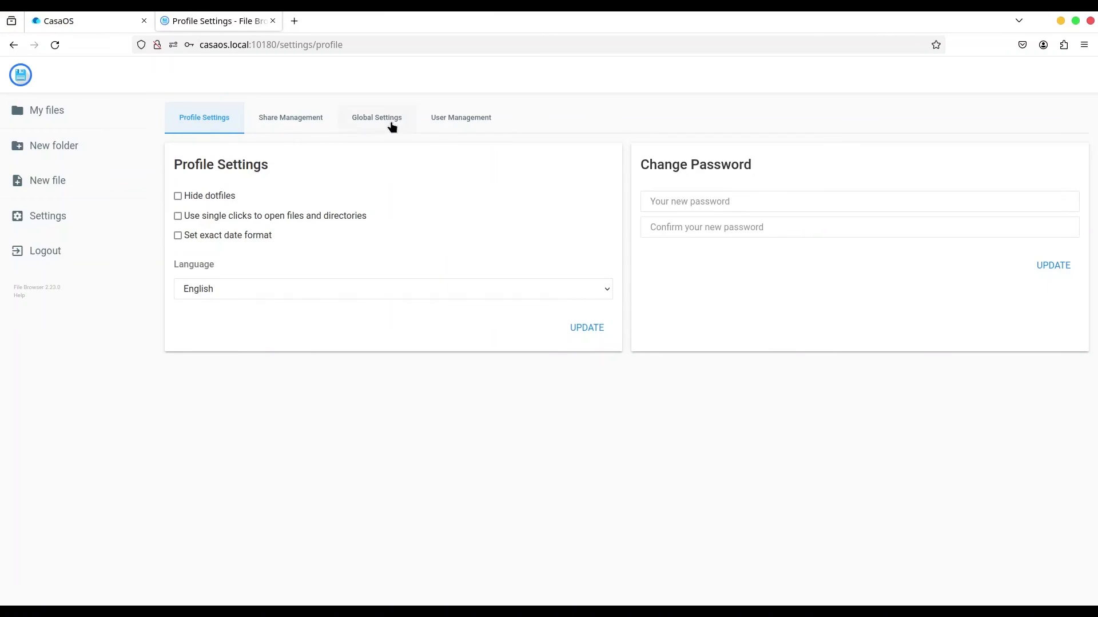
pyautogui.click(377, 117)
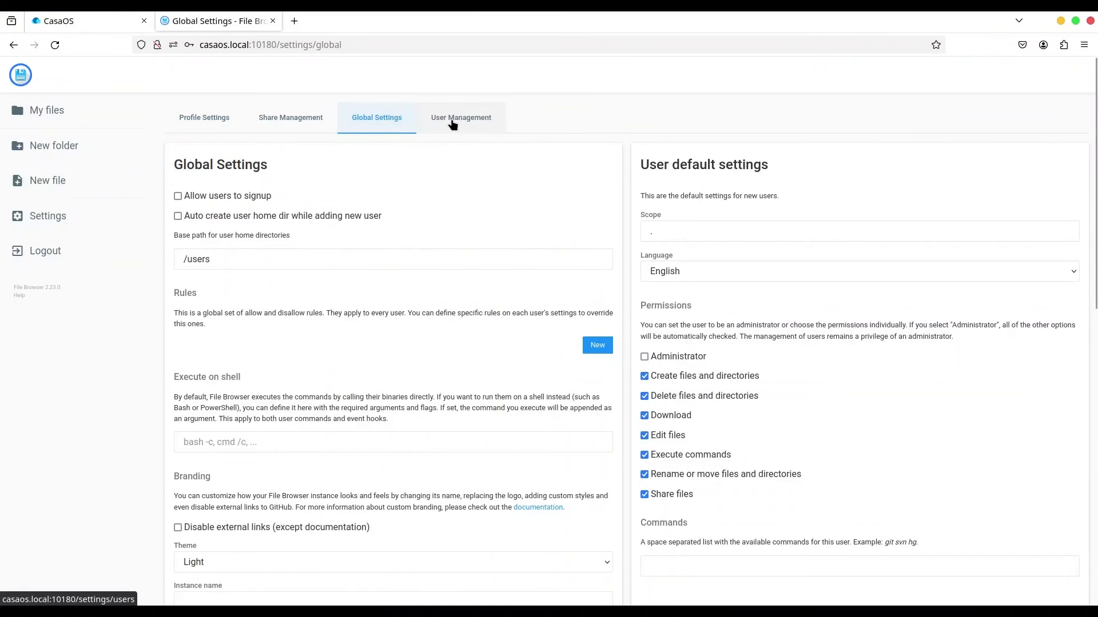
pyautogui.click(461, 117)
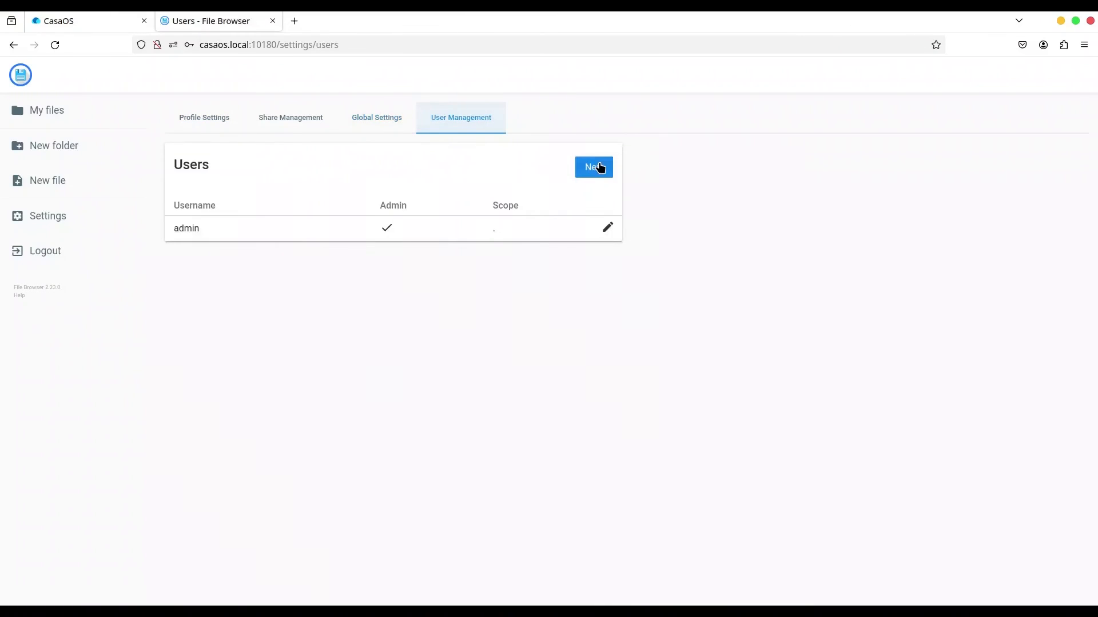
pyautogui.click(593, 167)
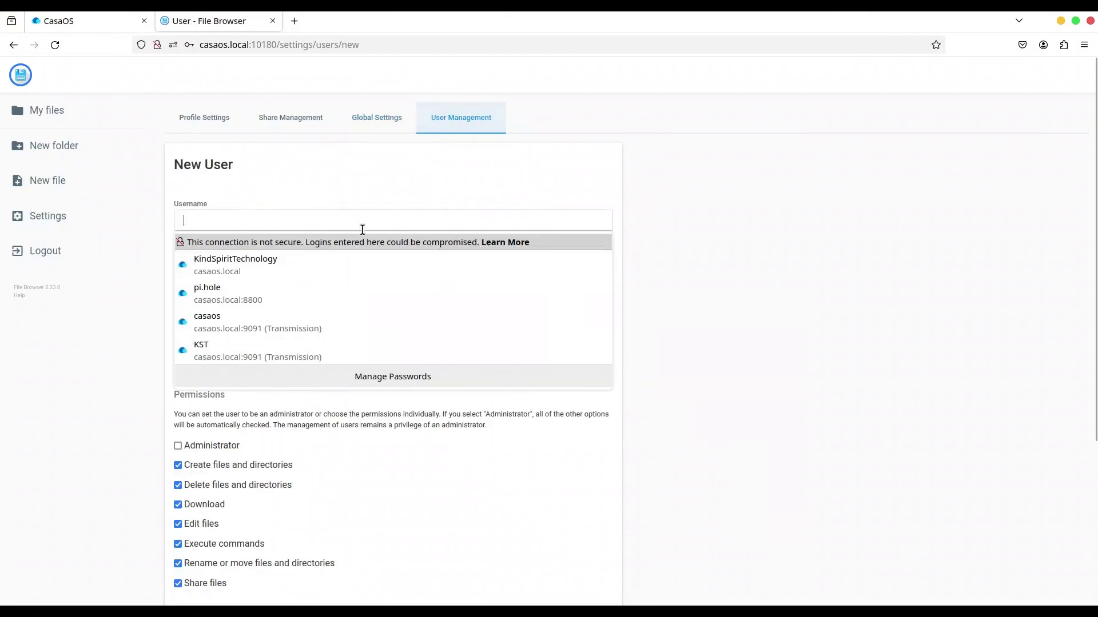
# - Save the new non-admin user KST with a password and default permissions
pyautogui.write('KST')
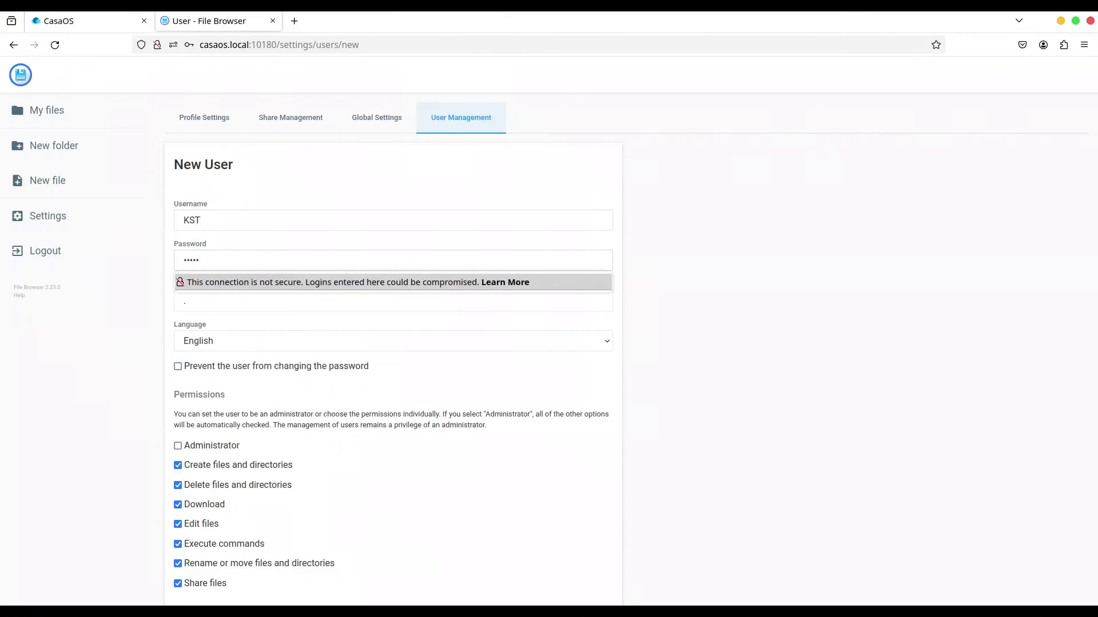
pyautogui.scroll(-3)
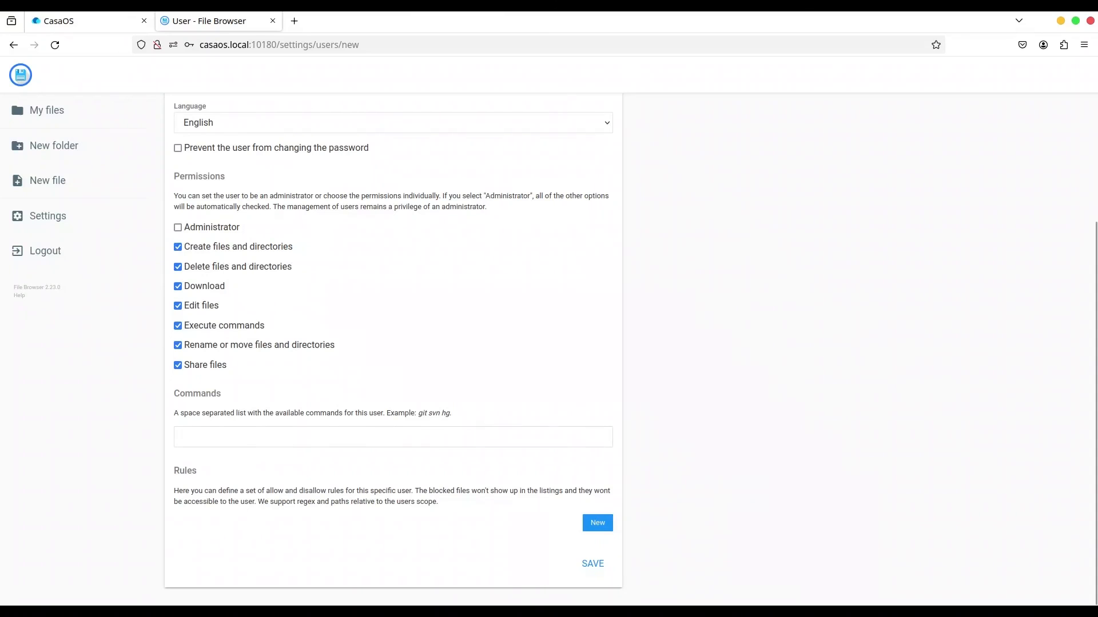
pyautogui.click(591, 563)
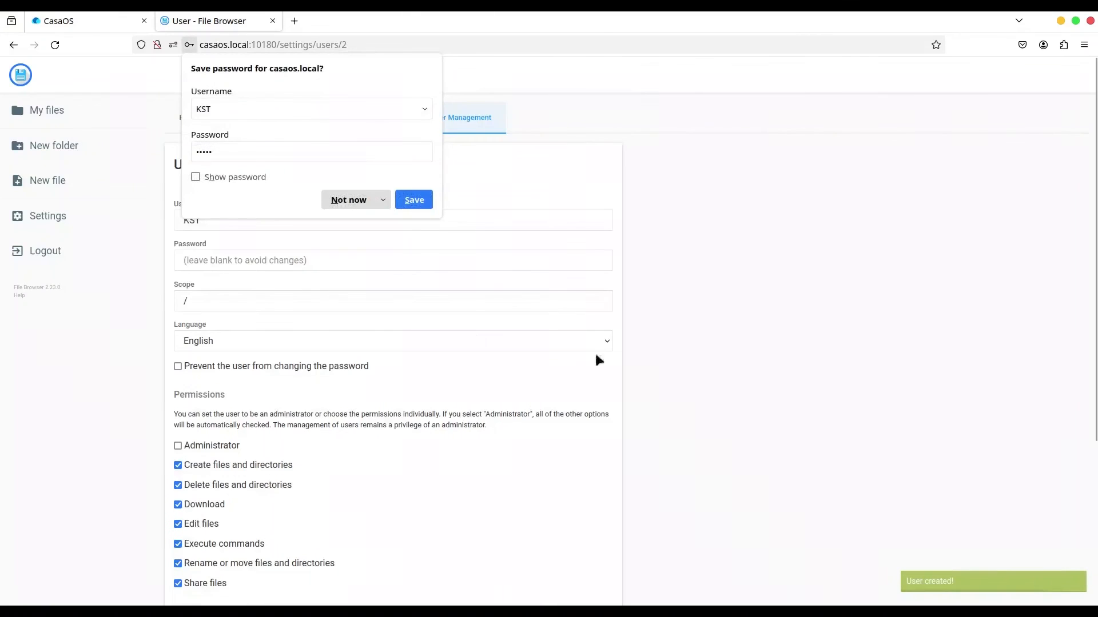
# - Log out of the admin account and enter KST as the login username
pyautogui.click(347, 199)
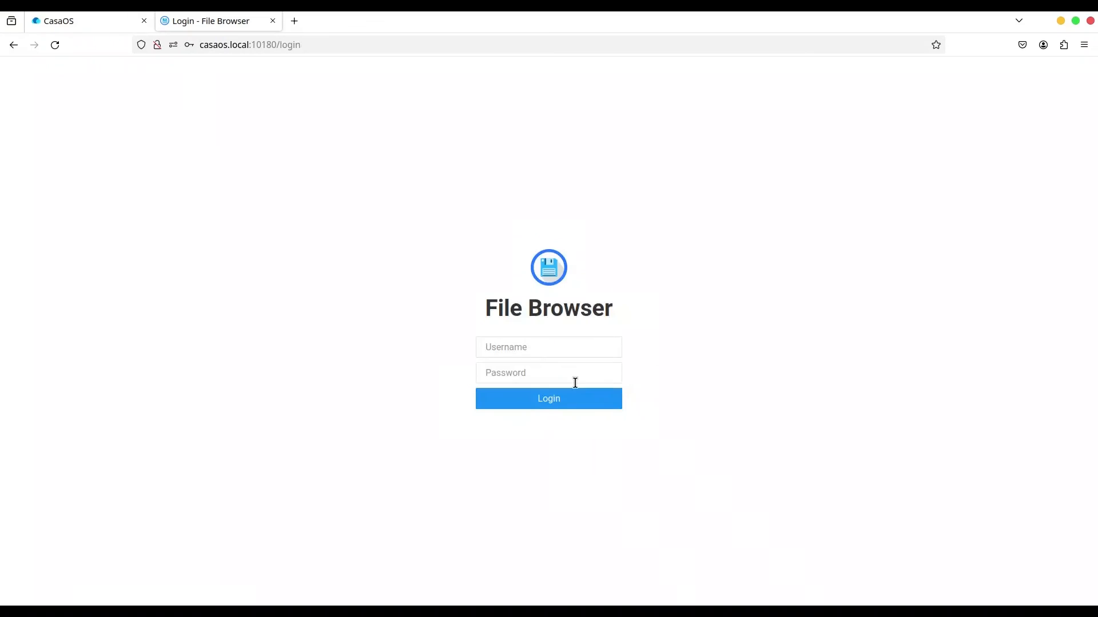
pyautogui.write('KST')
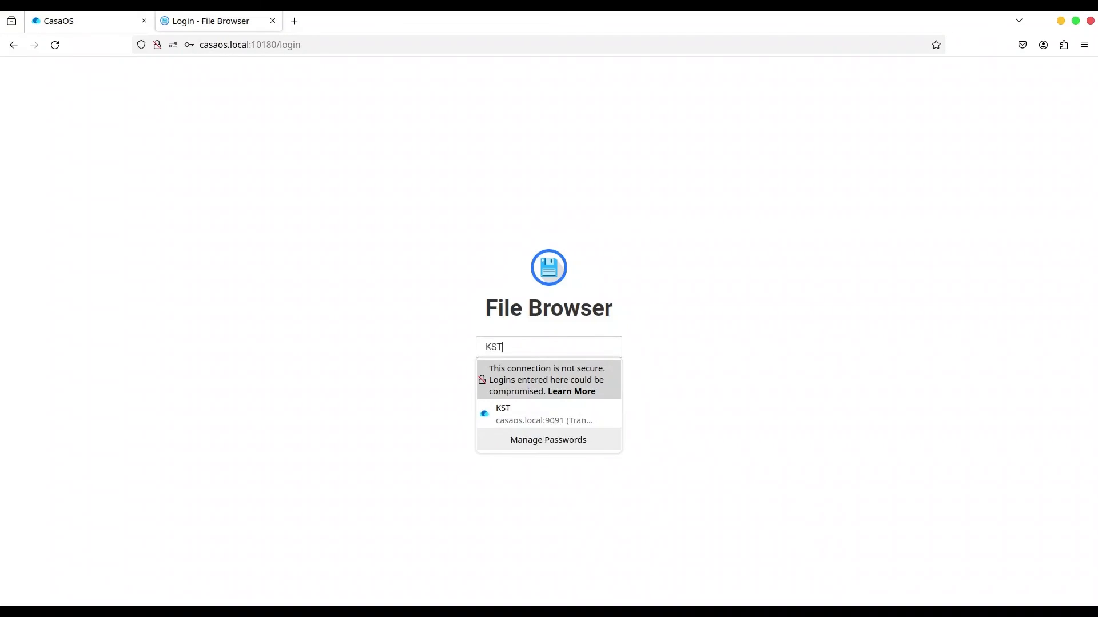